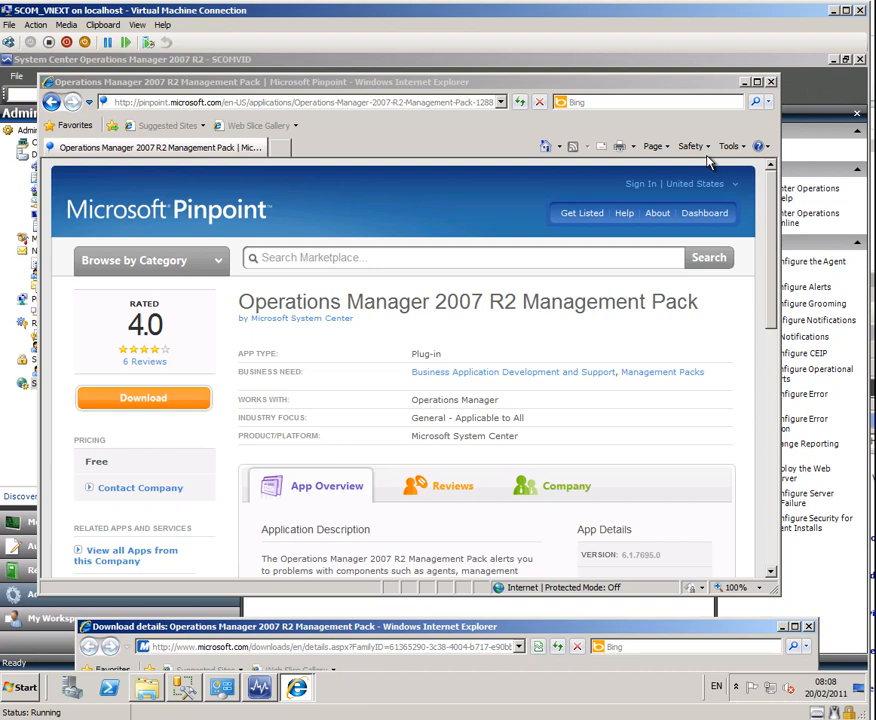
pyautogui.moveTo(238, 390)
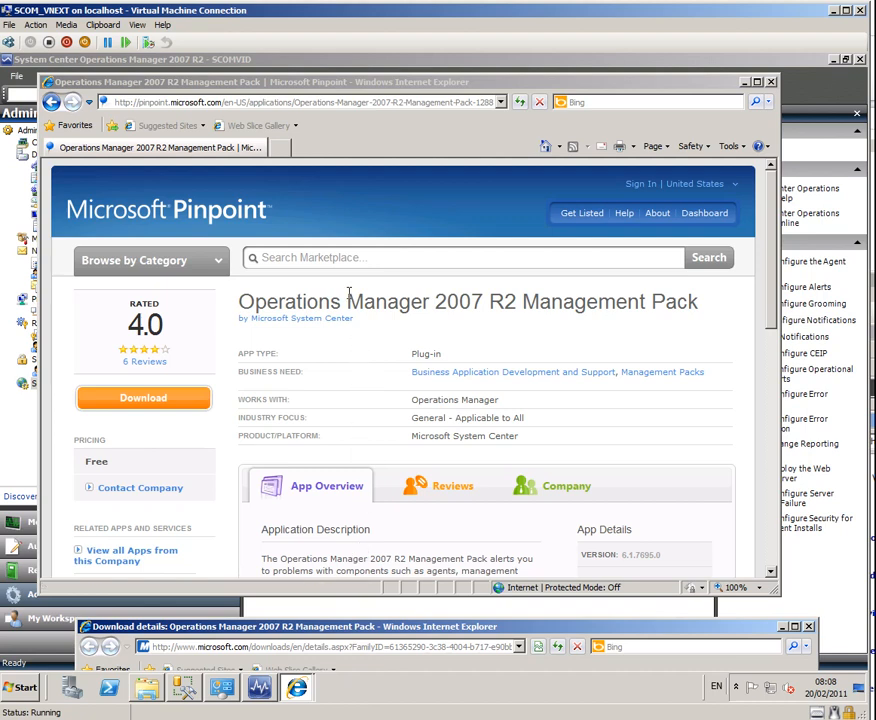
pyautogui.moveTo(285, 225)
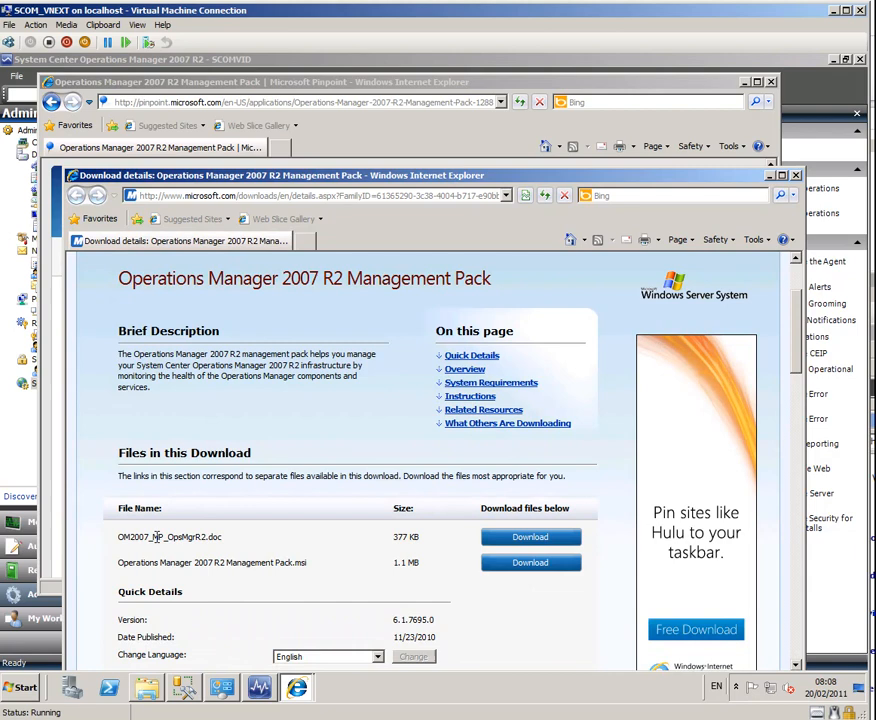
pyautogui.moveTo(530, 562)
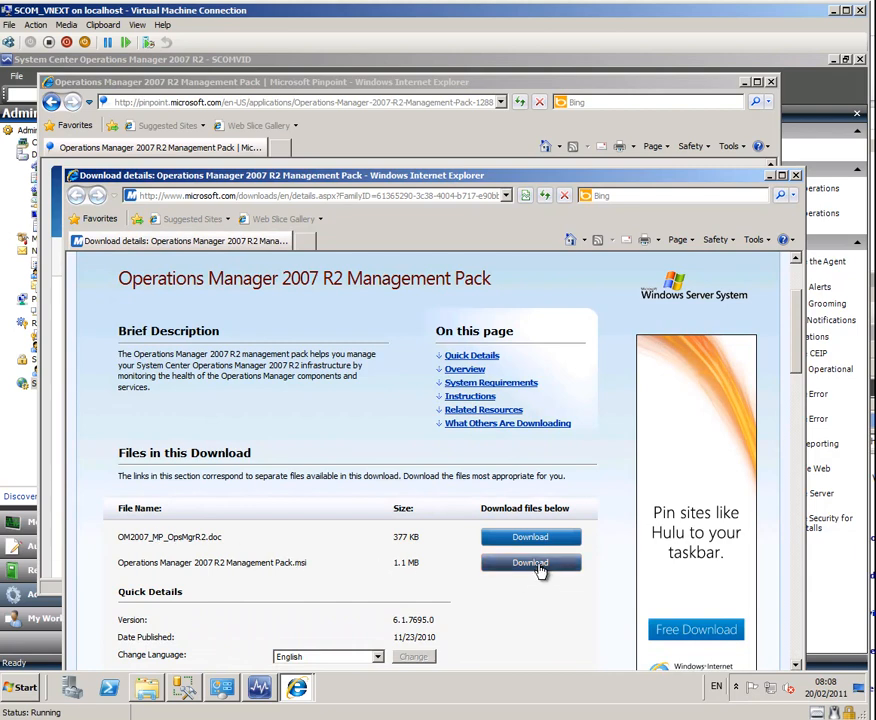
# Step: Download and save the Operations Manager 2007 R2 Management Pack .msi, then run it
pyautogui.click(530, 562)
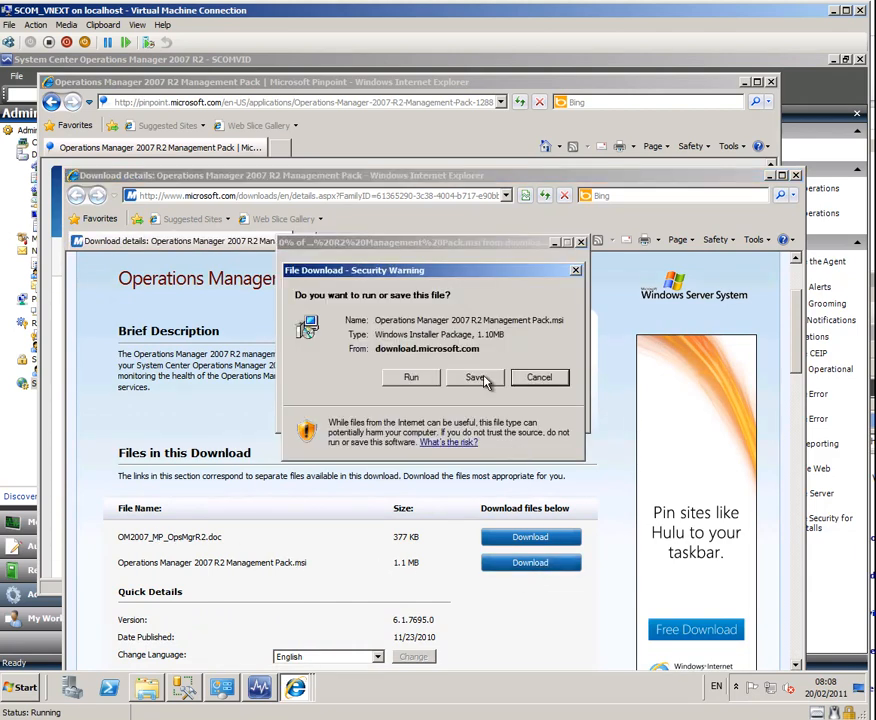
pyautogui.click(476, 377)
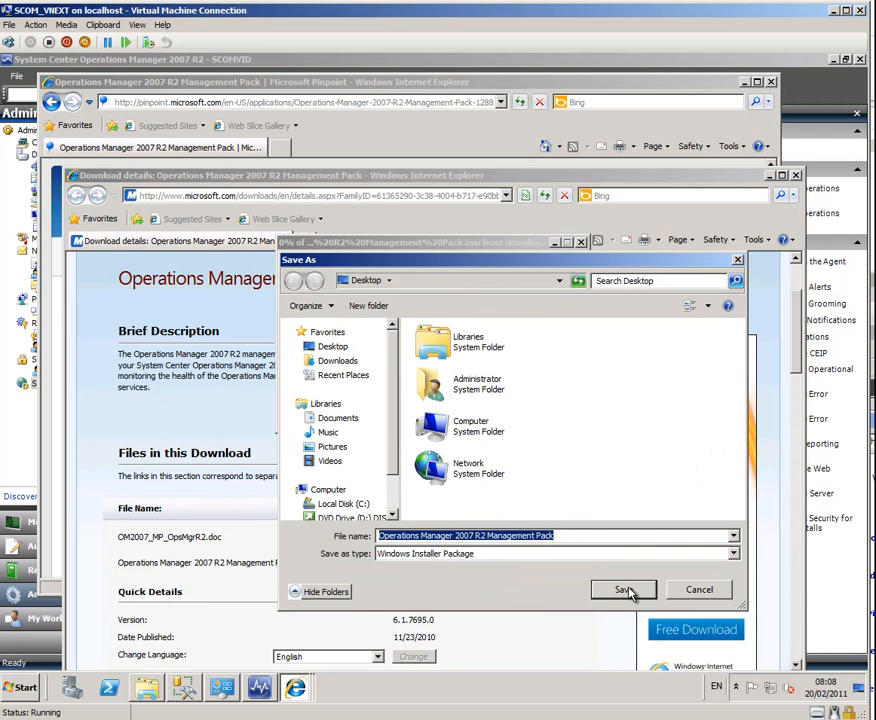
pyautogui.click(622, 589)
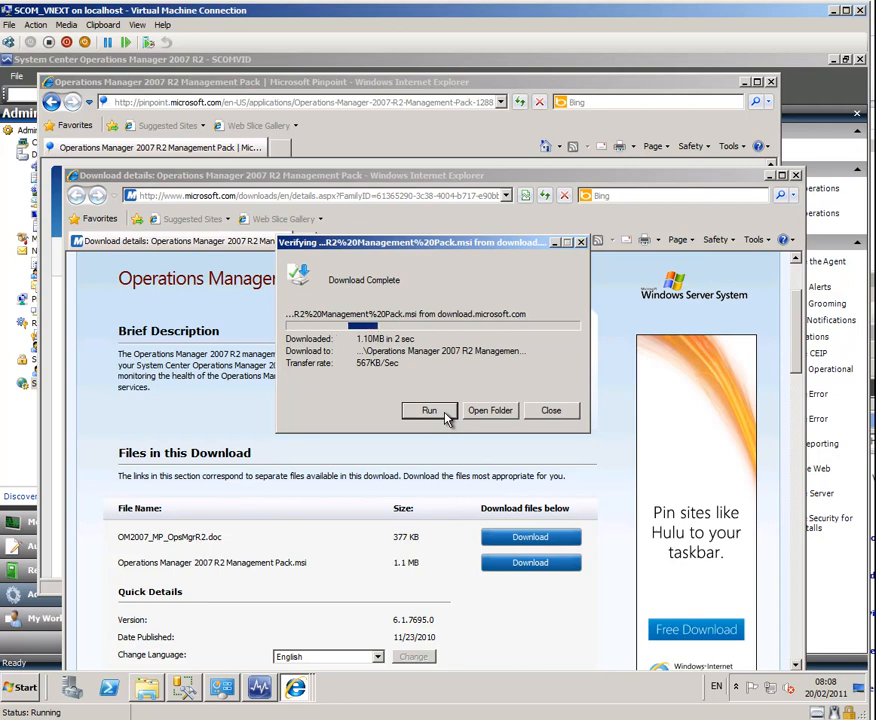
pyautogui.click(429, 410)
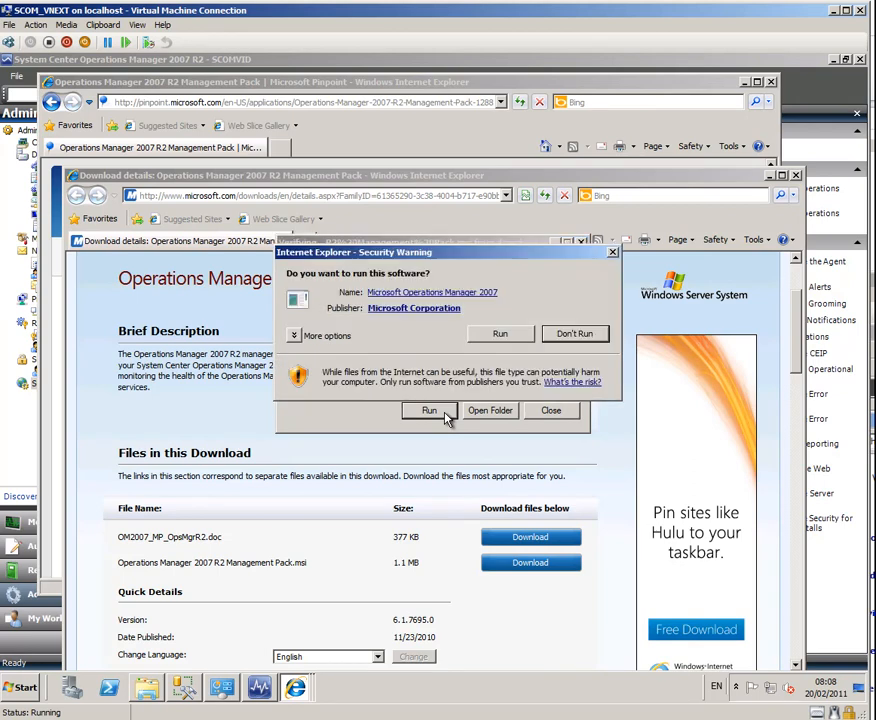
pyautogui.click(551, 410)
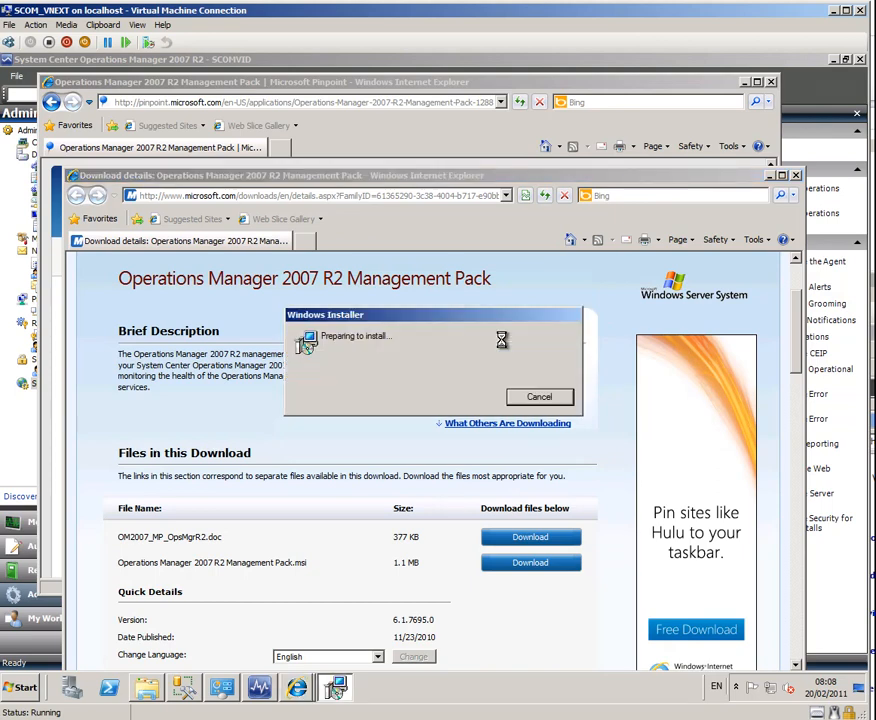
# Step: Accept the license, keep the default installation folder, and install the management pack
pyautogui.click(539, 396)
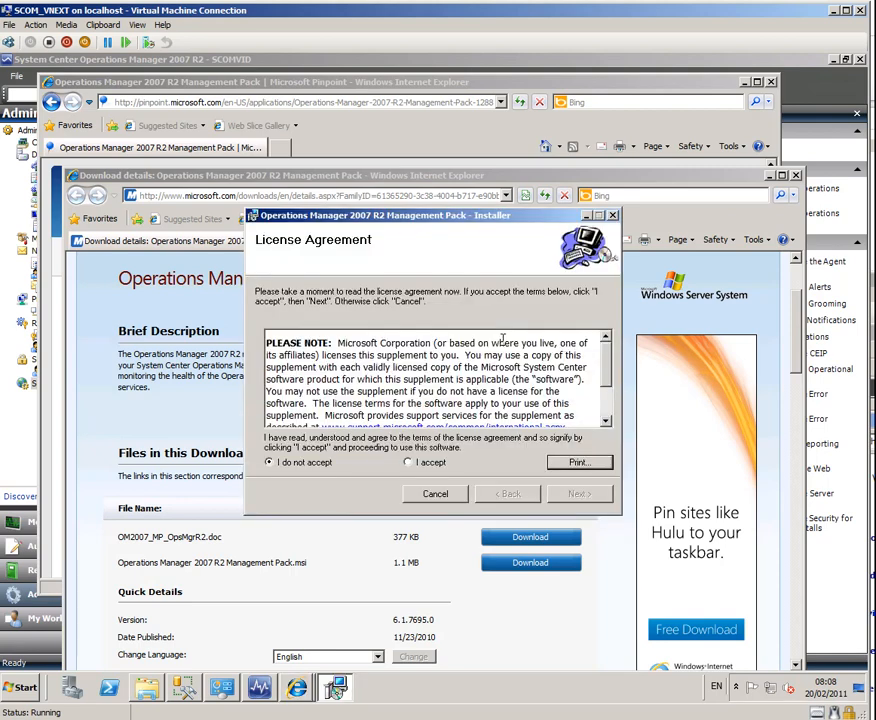
pyautogui.click(407, 462)
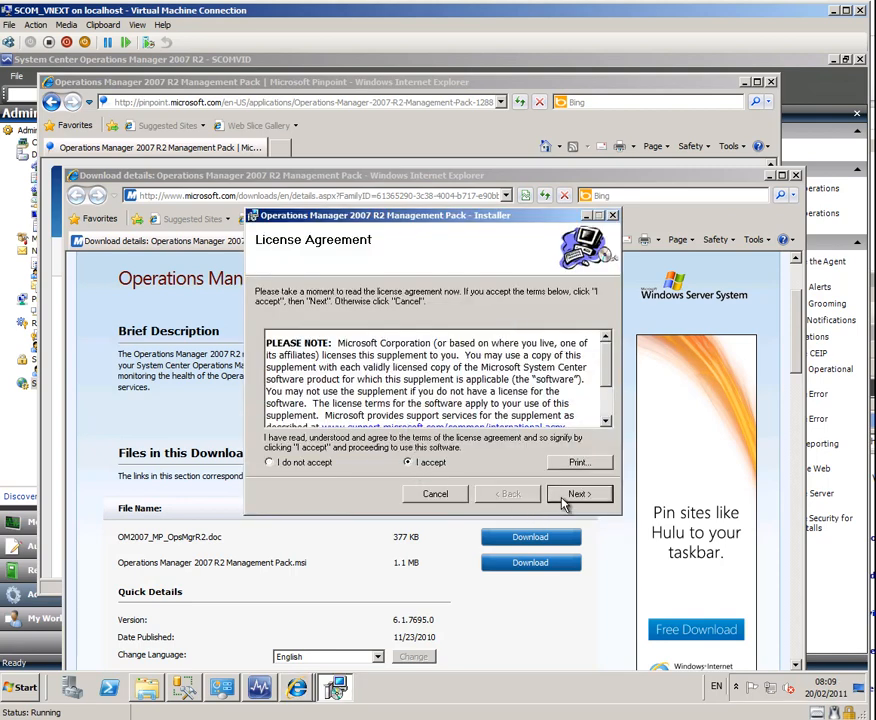
pyautogui.click(578, 493)
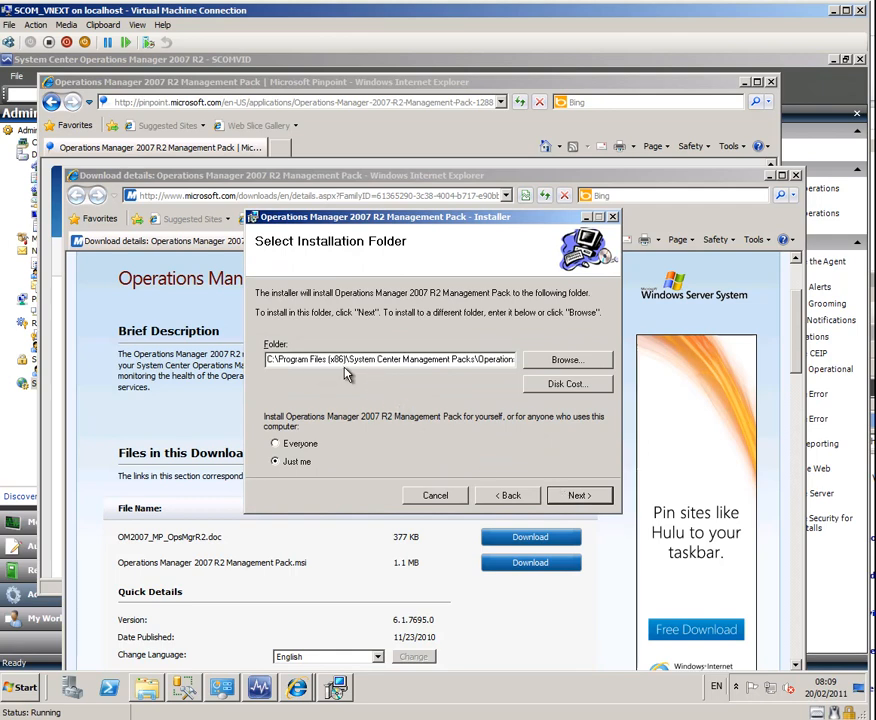
pyautogui.click(579, 495)
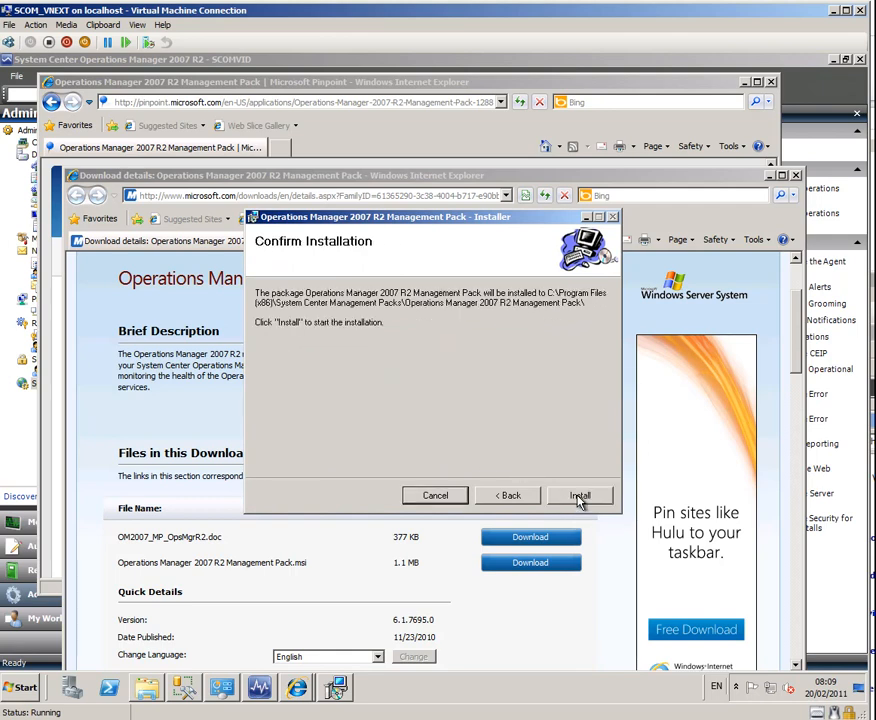
pyautogui.click(580, 495)
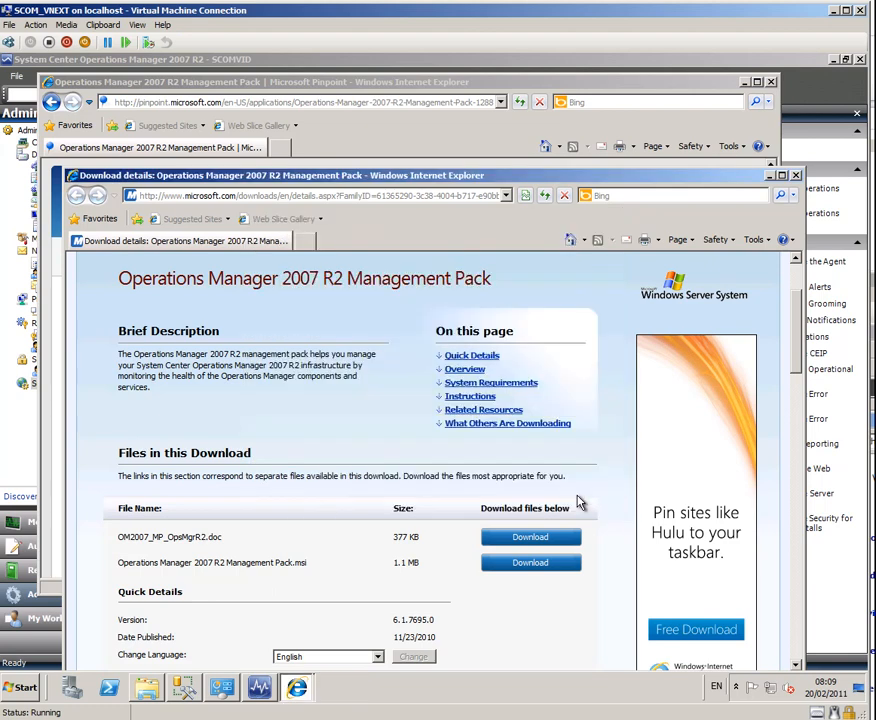
pyautogui.moveTo(585, 502)
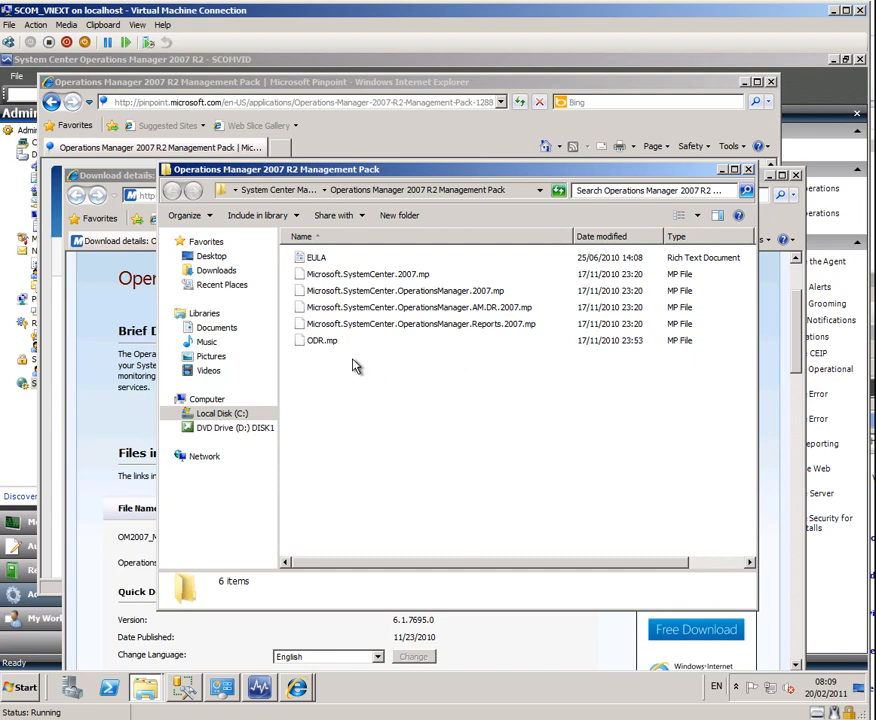
pyautogui.moveTo(338, 357)
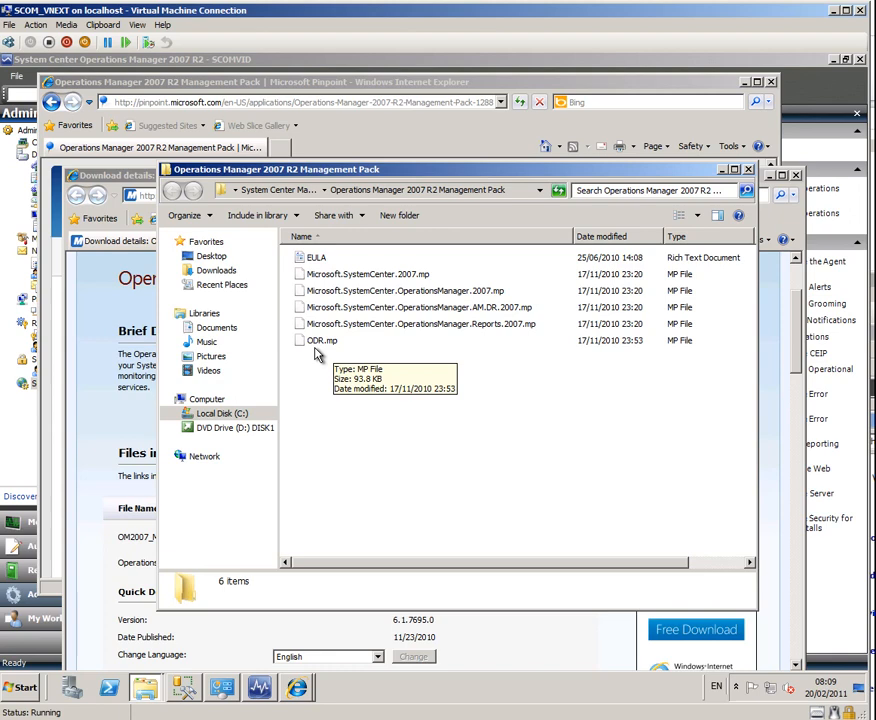
pyautogui.moveTo(425, 13)
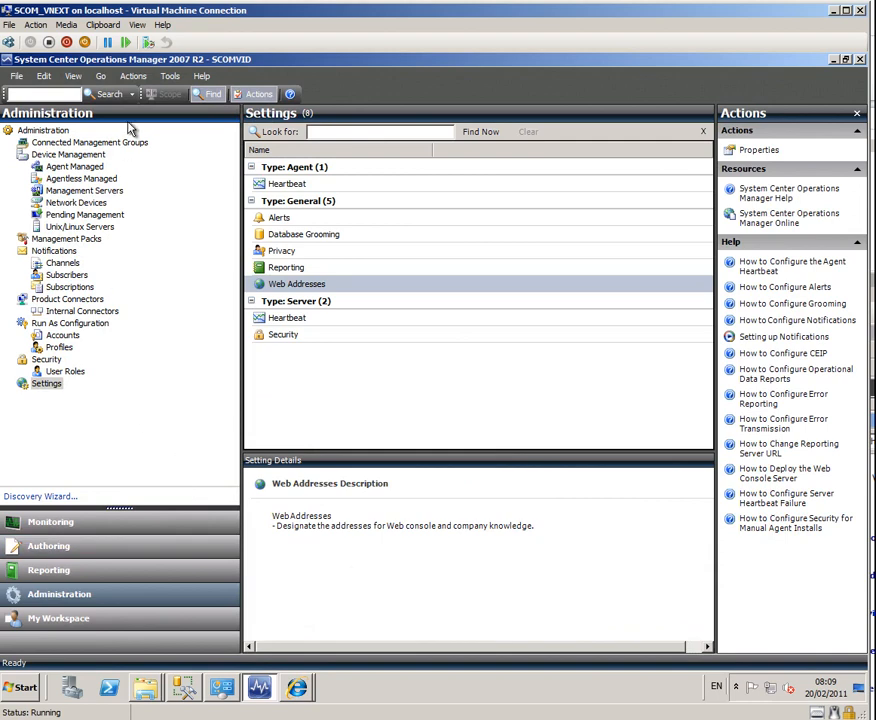
# Step: Start importing management packs from disk and answer the online dependency search prompt
pyautogui.click(67, 238)
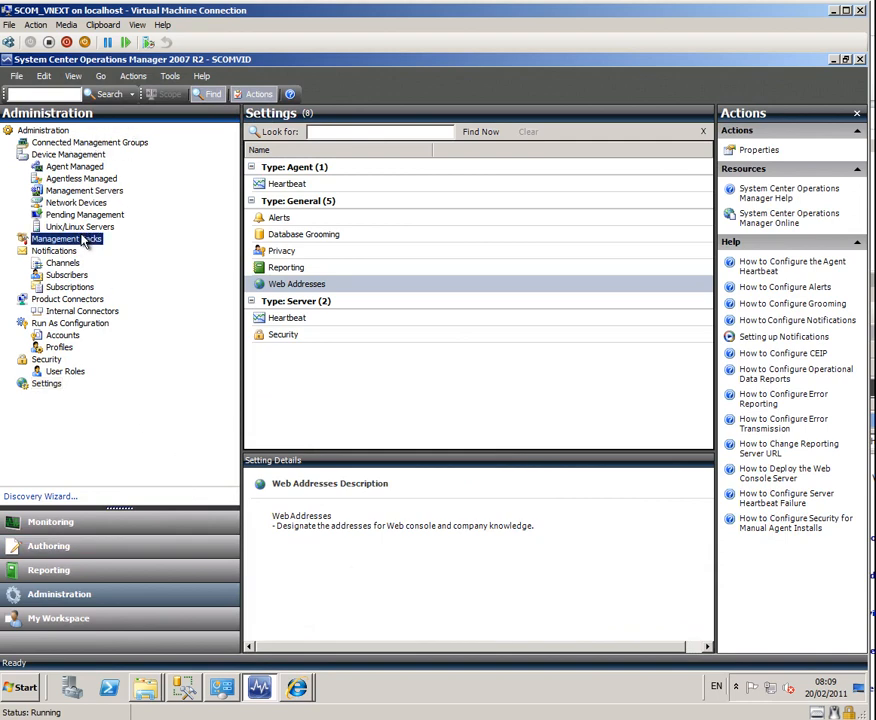
pyautogui.click(66, 238)
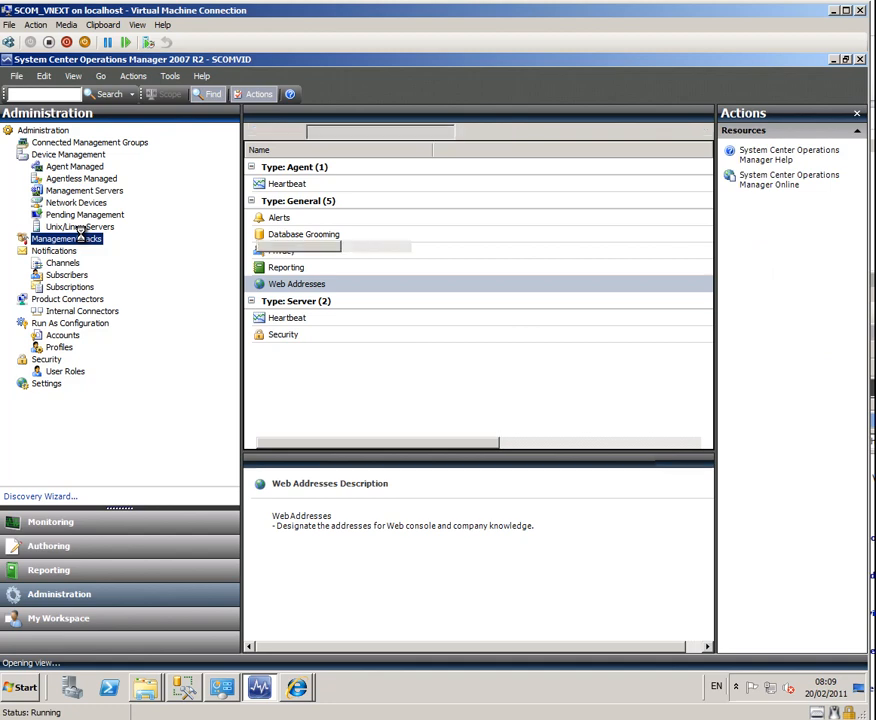
pyautogui.click(66, 238)
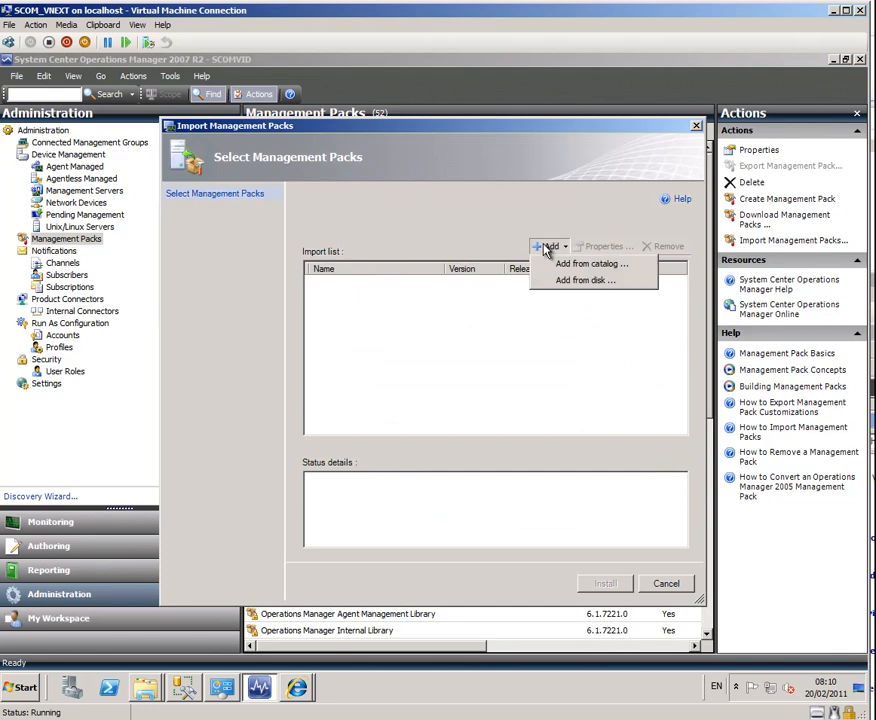
pyautogui.moveTo(590, 263)
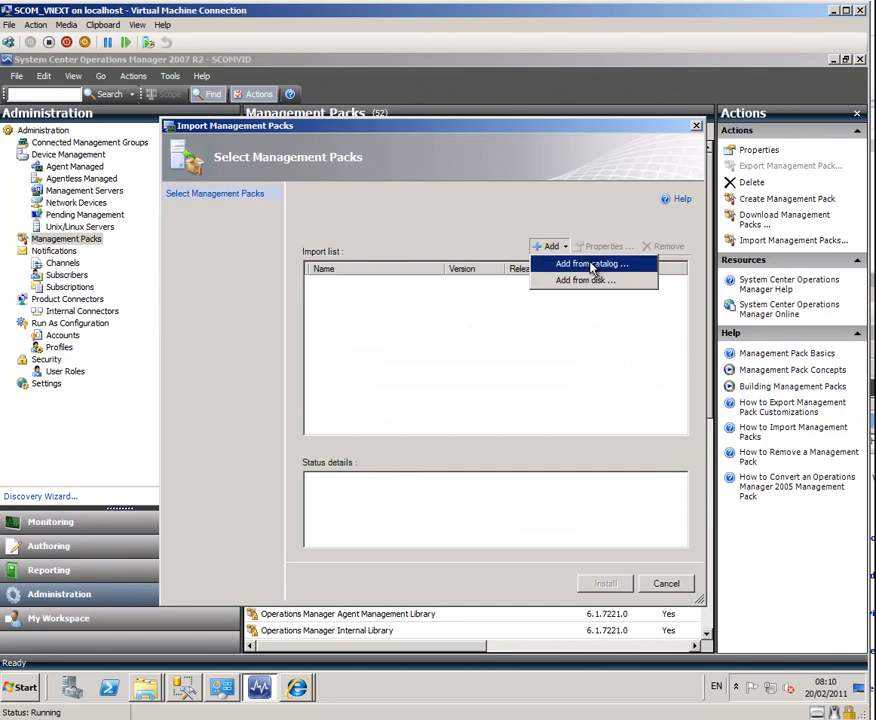
pyautogui.click(590, 263)
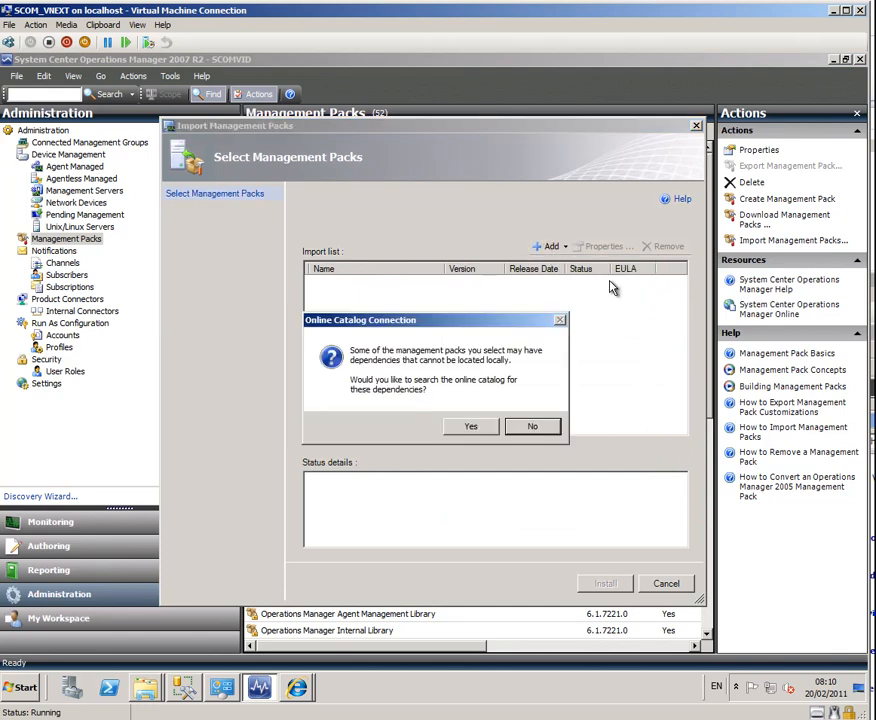
pyautogui.click(532, 426)
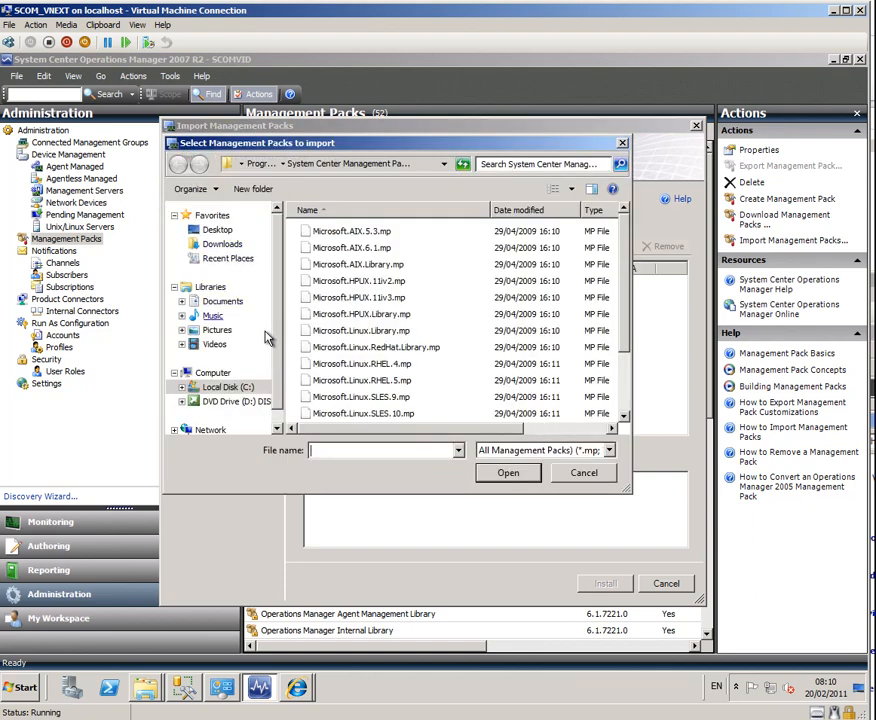
# Step: Import all five .mp files from the System Center Management Packs folder
pyautogui.click(182, 366)
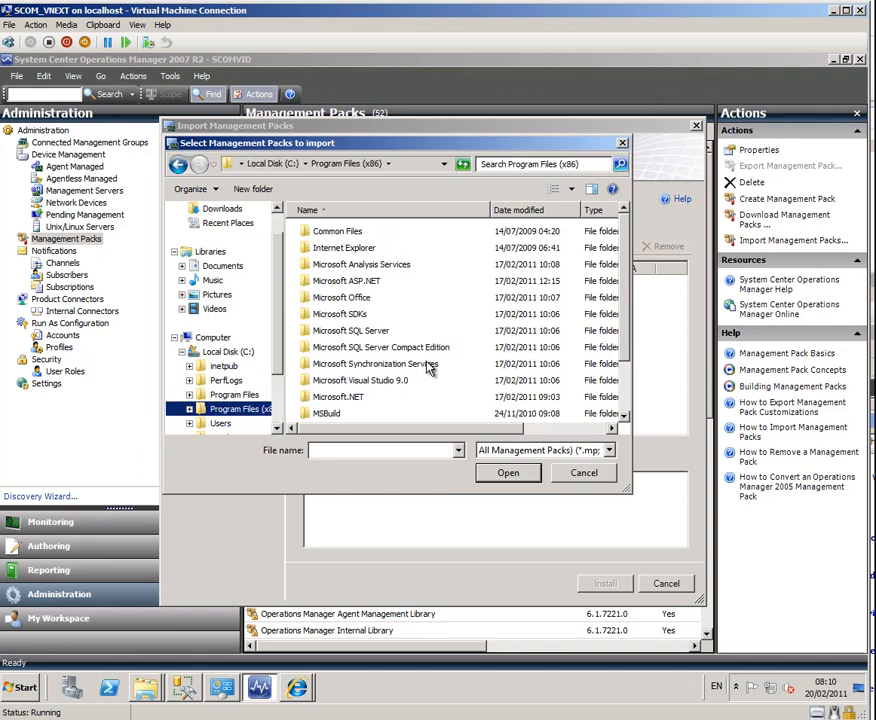
pyautogui.scroll(-3)
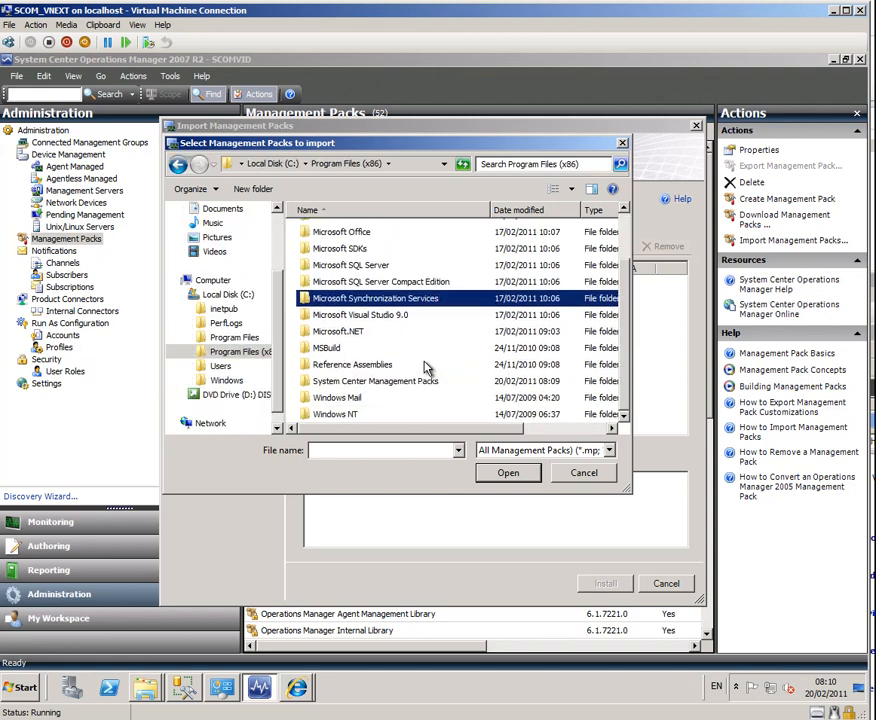
pyautogui.doubleClick(376, 381)
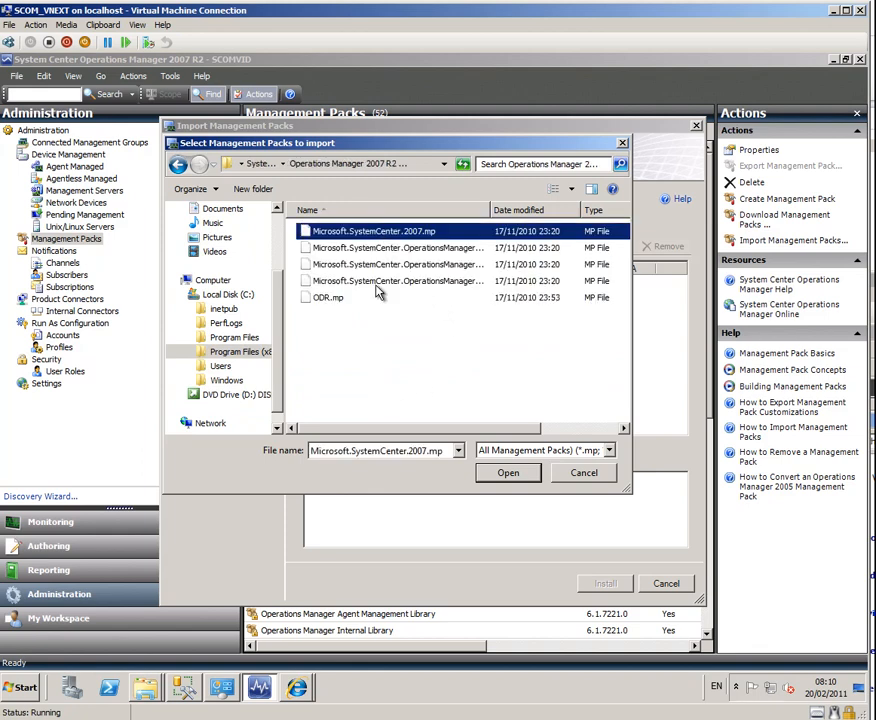
pyautogui.click(328, 297)
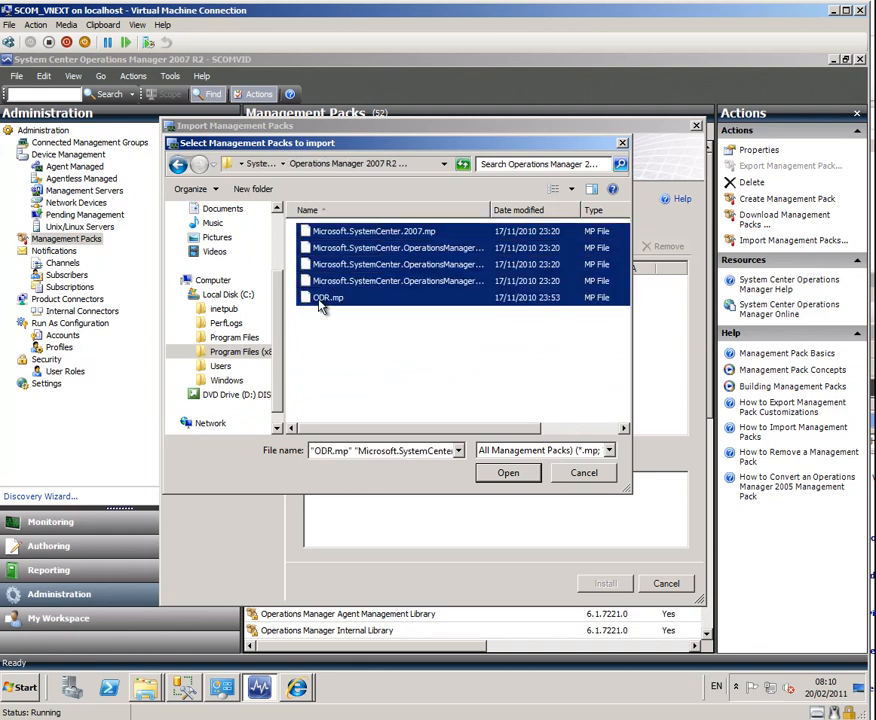
pyautogui.click(508, 472)
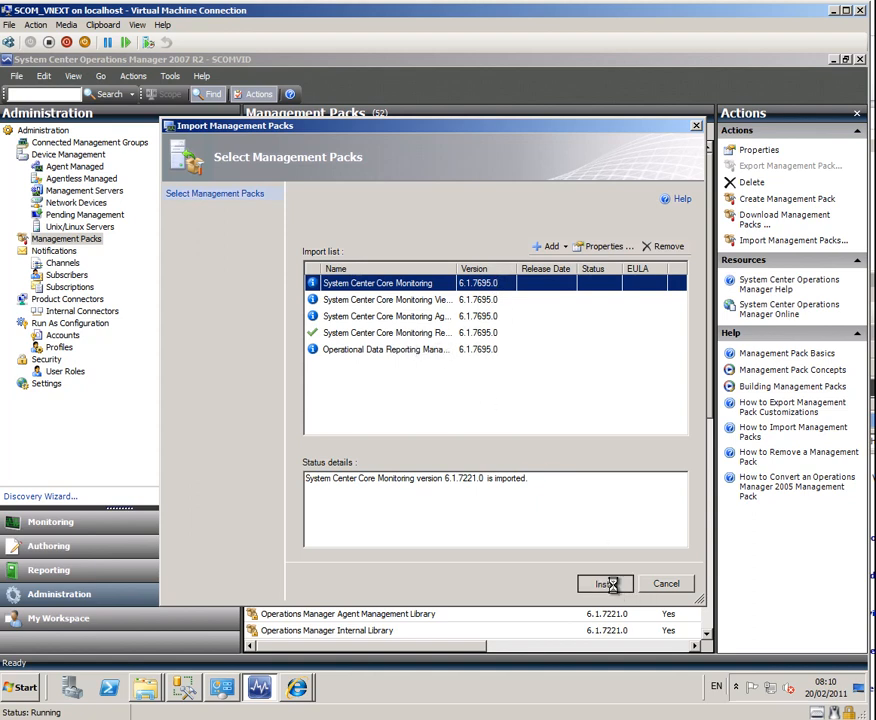
pyautogui.click(605, 584)
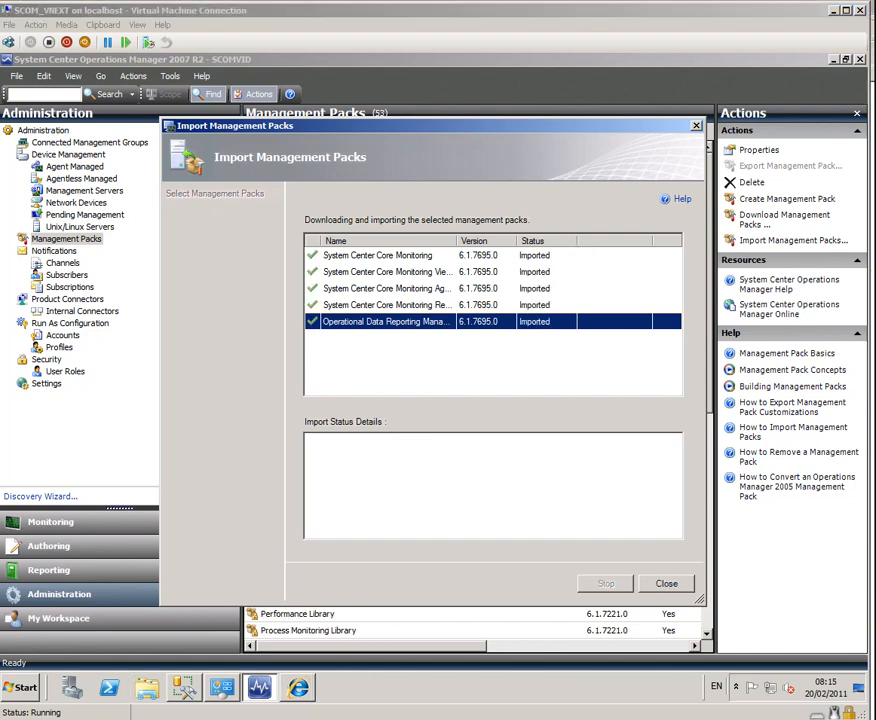
pyautogui.moveTo(513, 588)
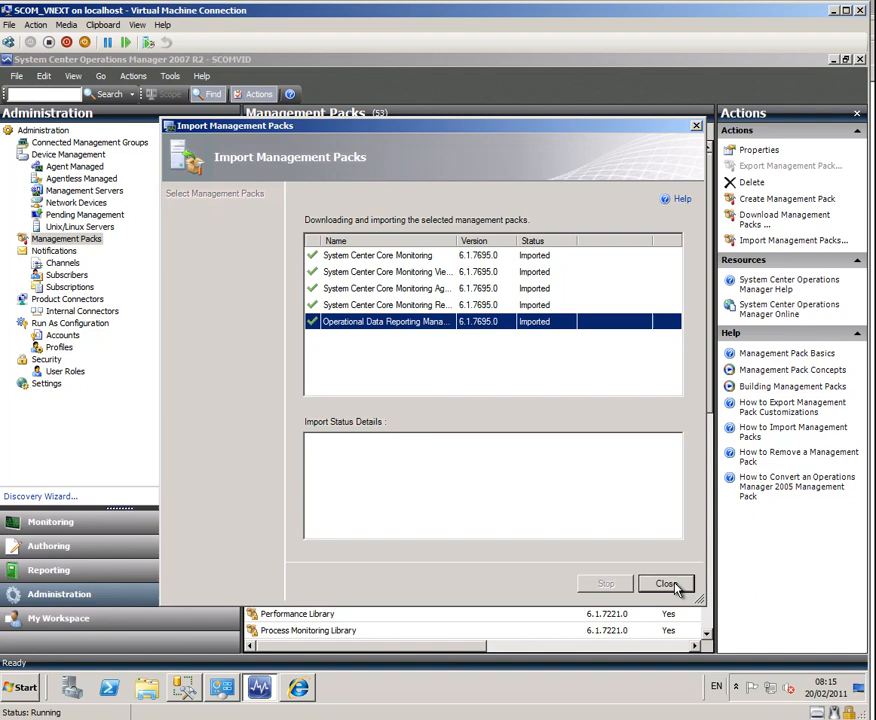
pyautogui.click(666, 583)
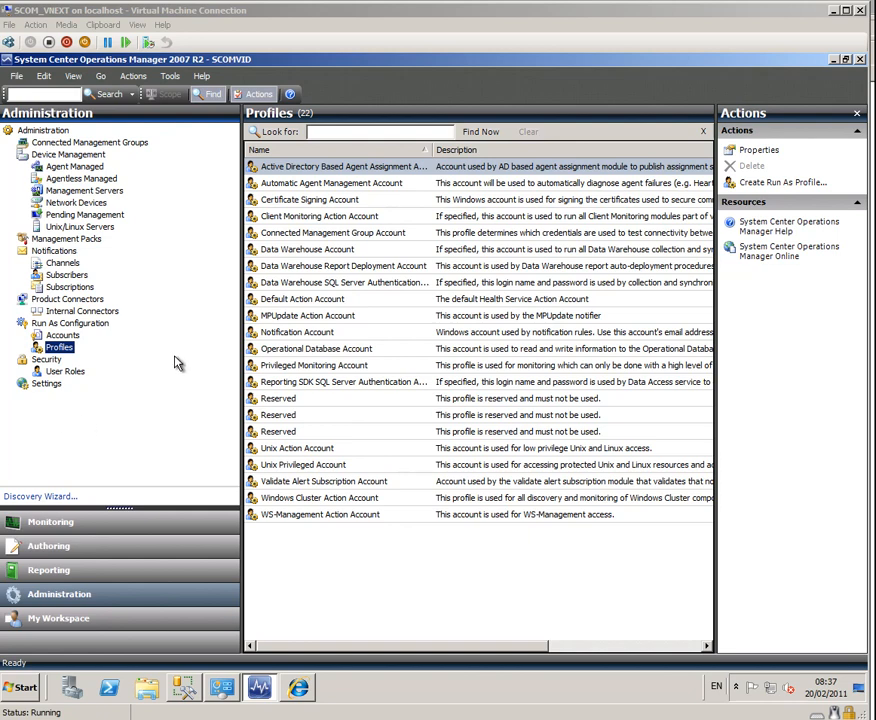
pyautogui.moveTo(342, 188)
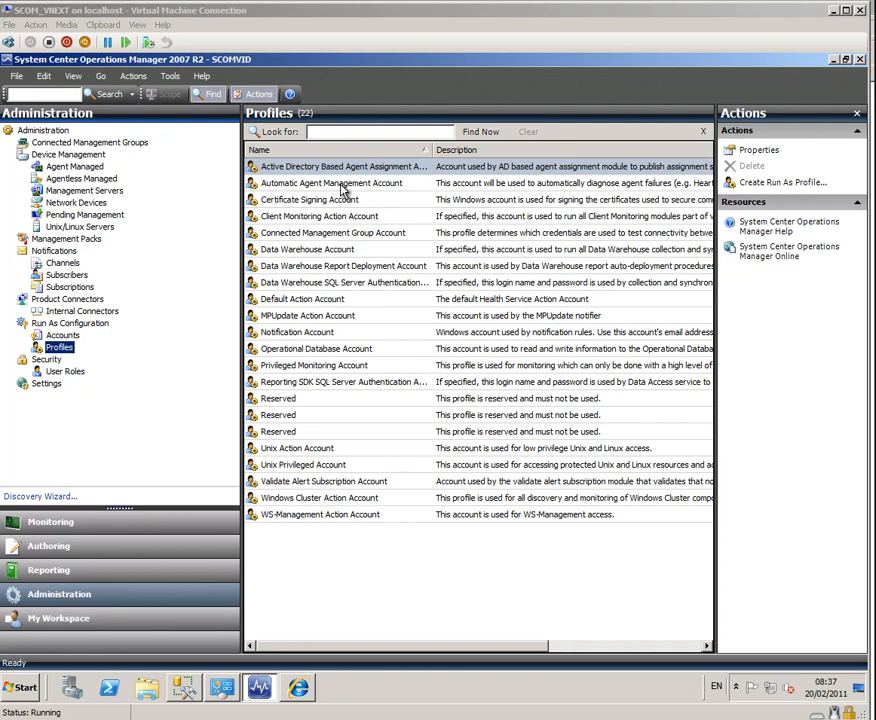
pyautogui.moveTo(147, 320)
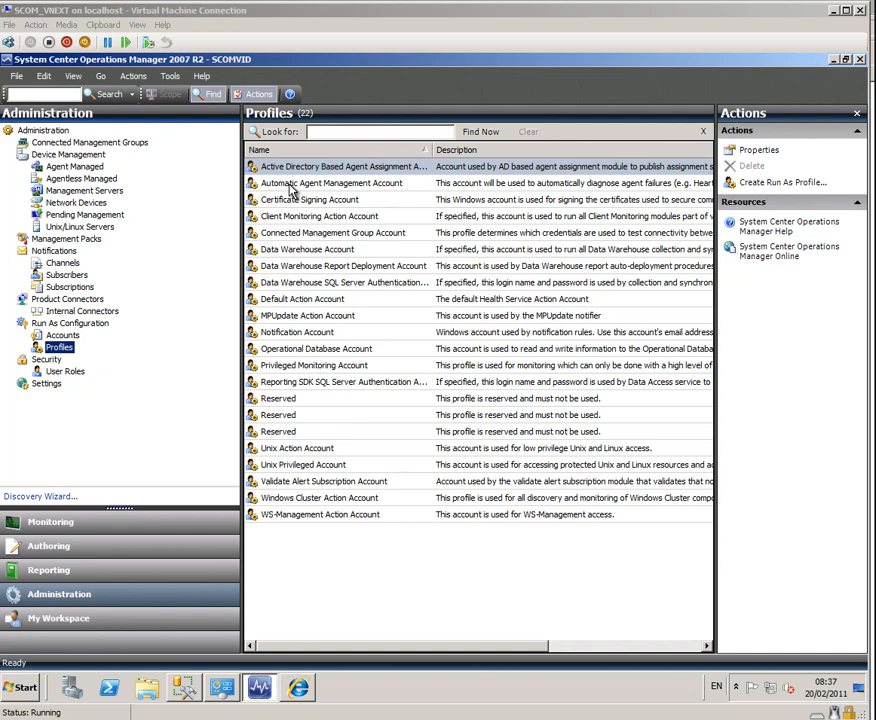
# Step: Create Windows Run As account 'agent recovery' for the Automatic Agent Management Account profile
pyautogui.click(330, 183)
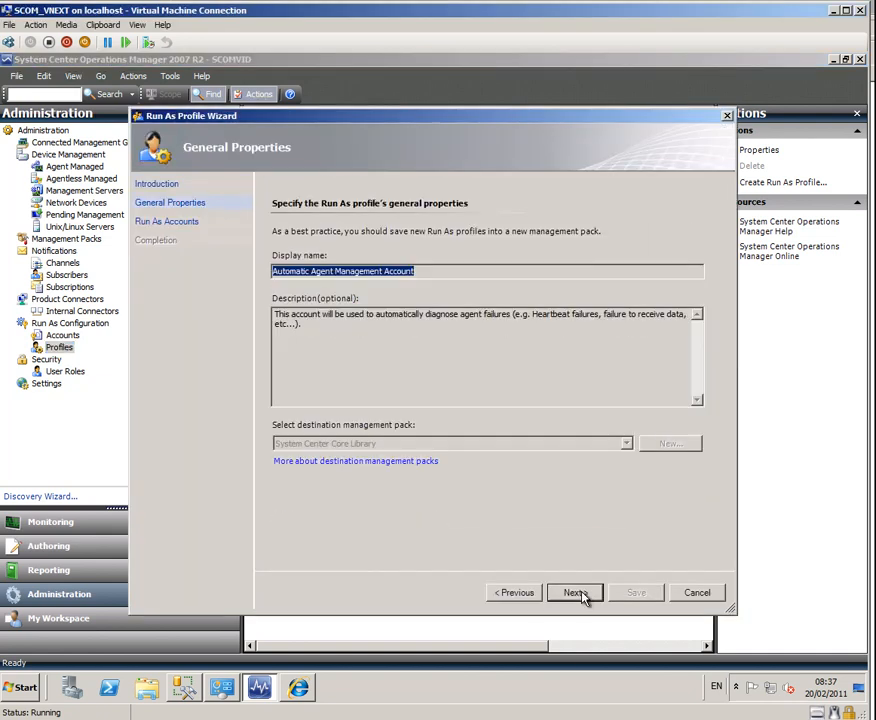
pyautogui.click(573, 592)
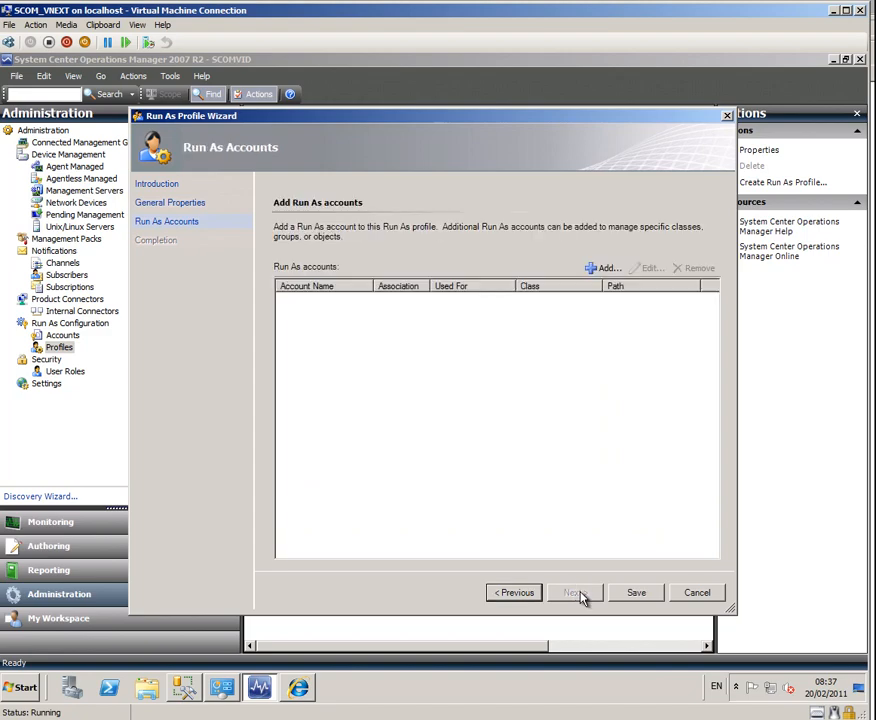
pyautogui.click(604, 267)
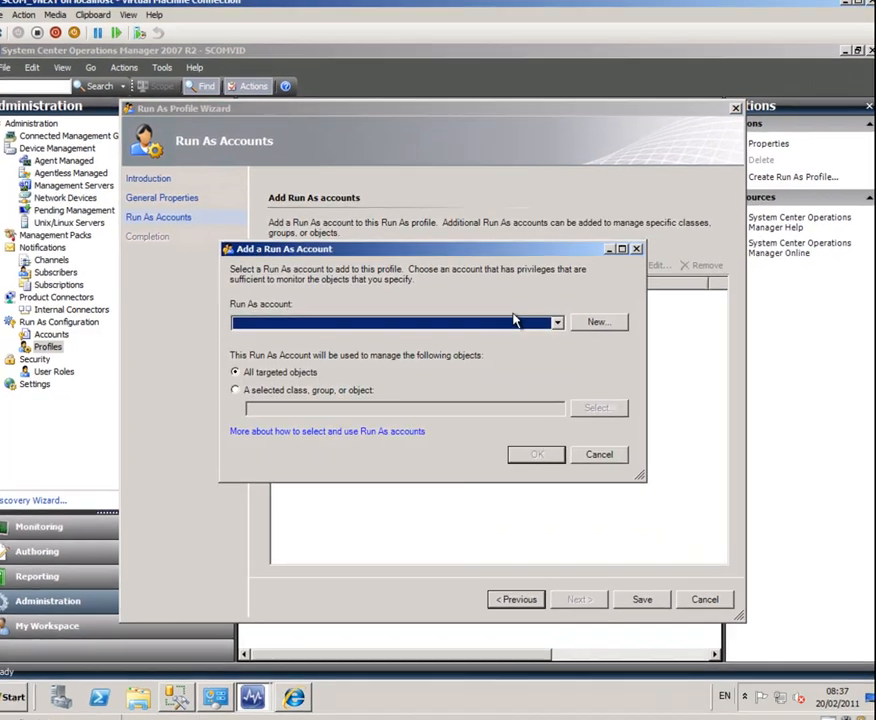
pyautogui.click(597, 321)
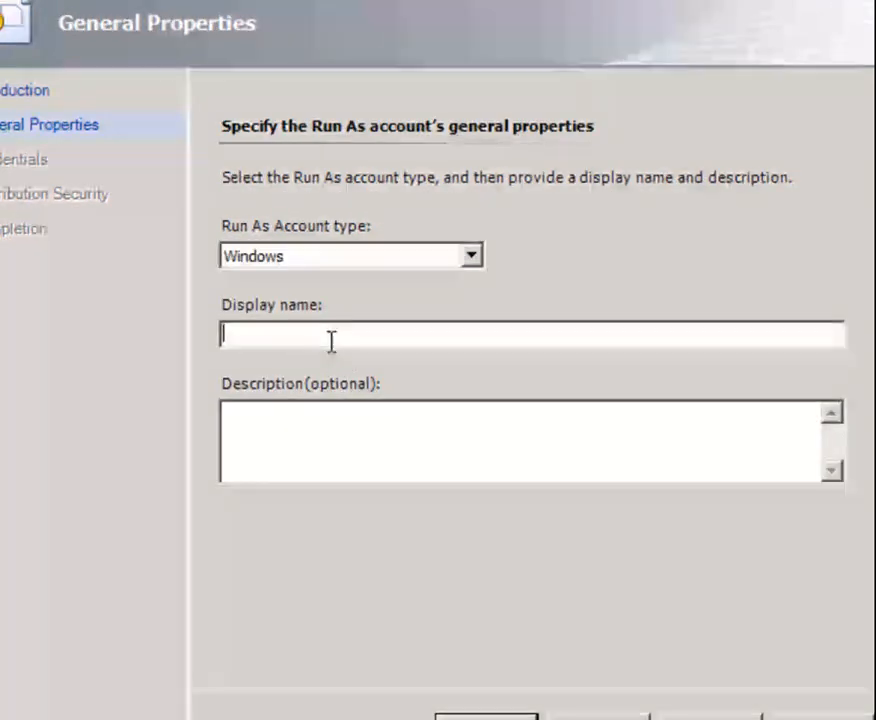
pyautogui.write('agent')
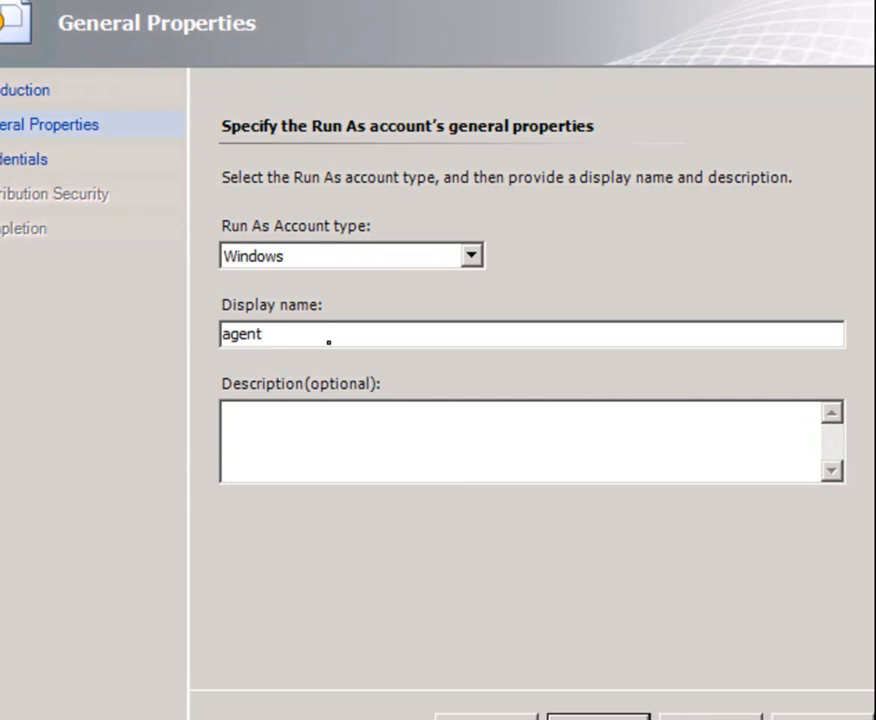
pyautogui.click(525, 561)
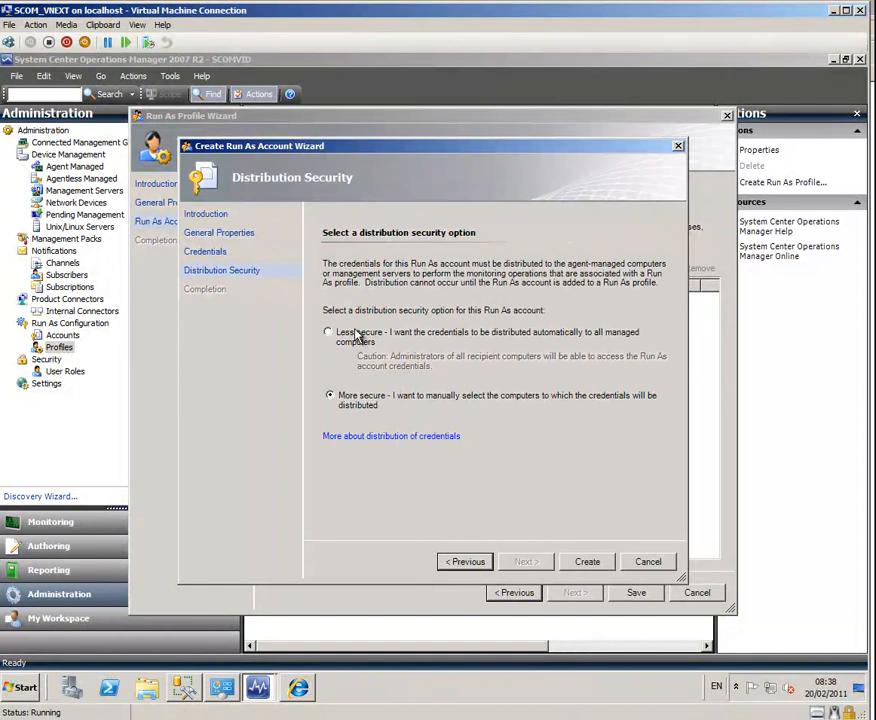
pyautogui.click(587, 561)
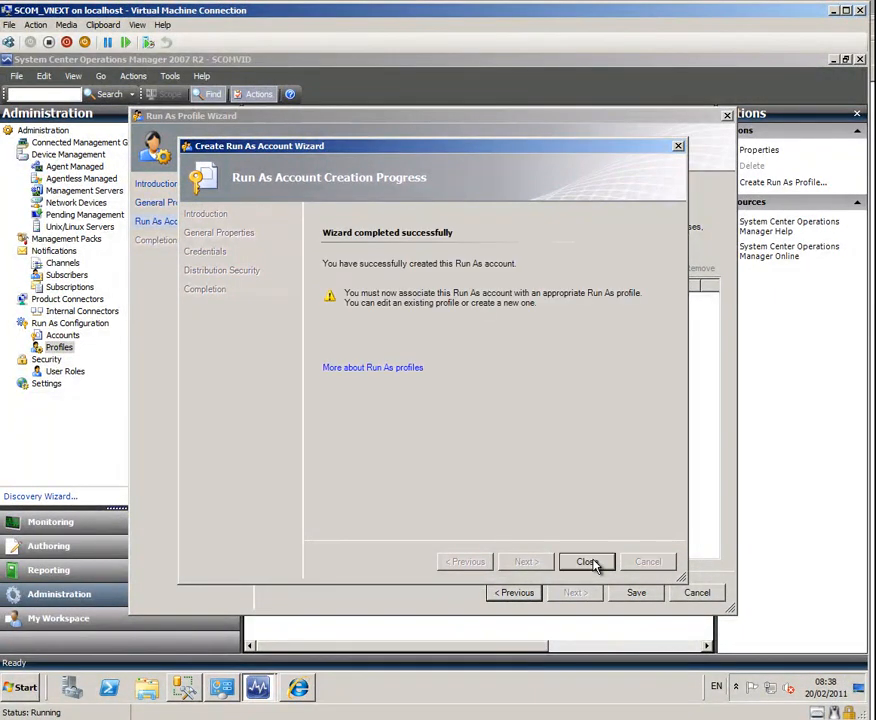
pyautogui.click(587, 561)
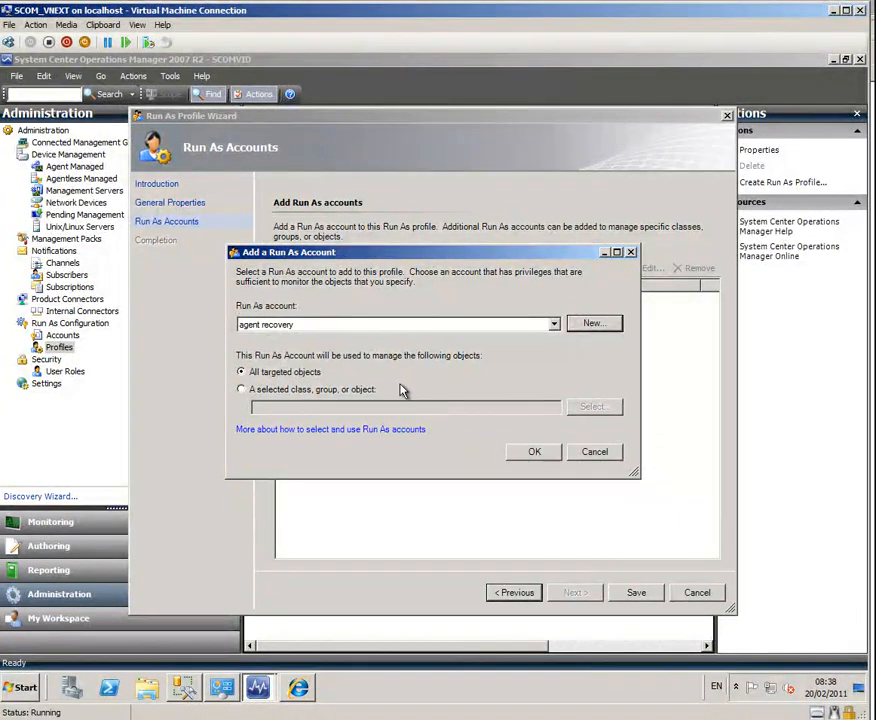
pyautogui.click(534, 451)
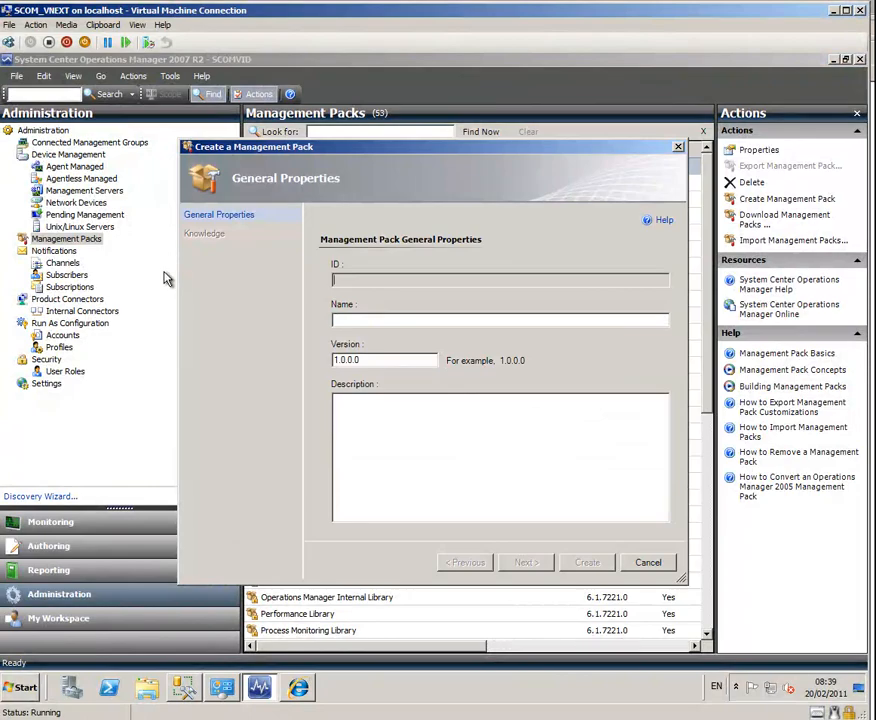
# Step: Create the PK_SCOM MP management pack (ID PKSCOM.MP)
pyautogui.write('P')
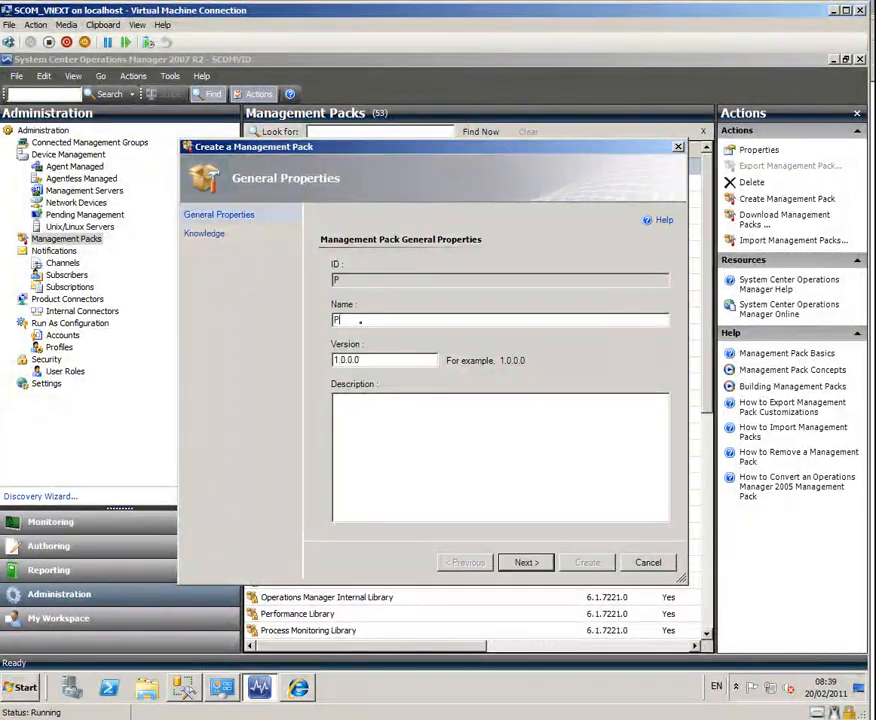
pyautogui.write('K_SCO')
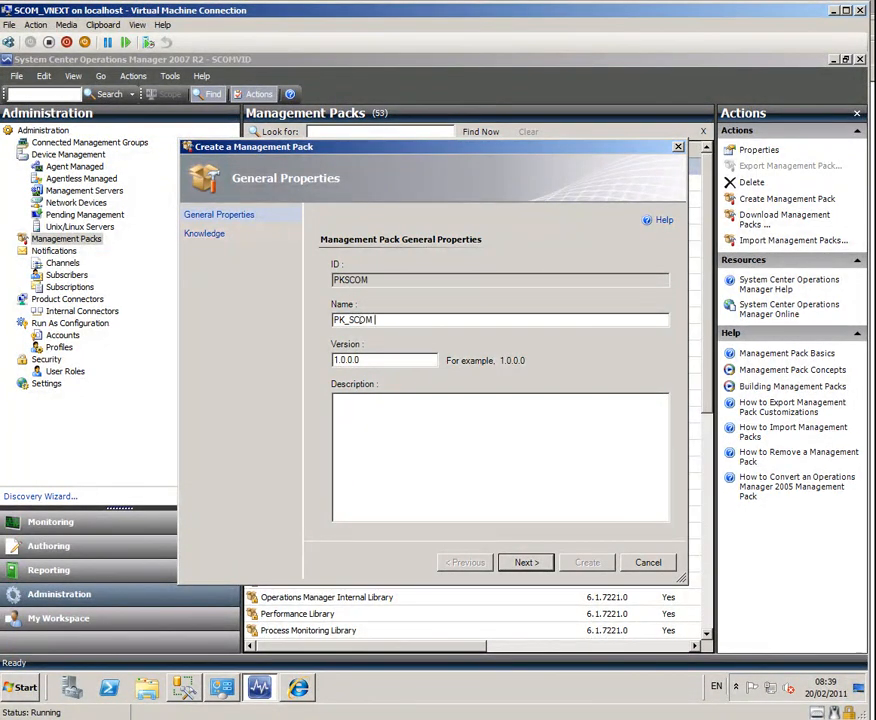
pyautogui.write('MP')
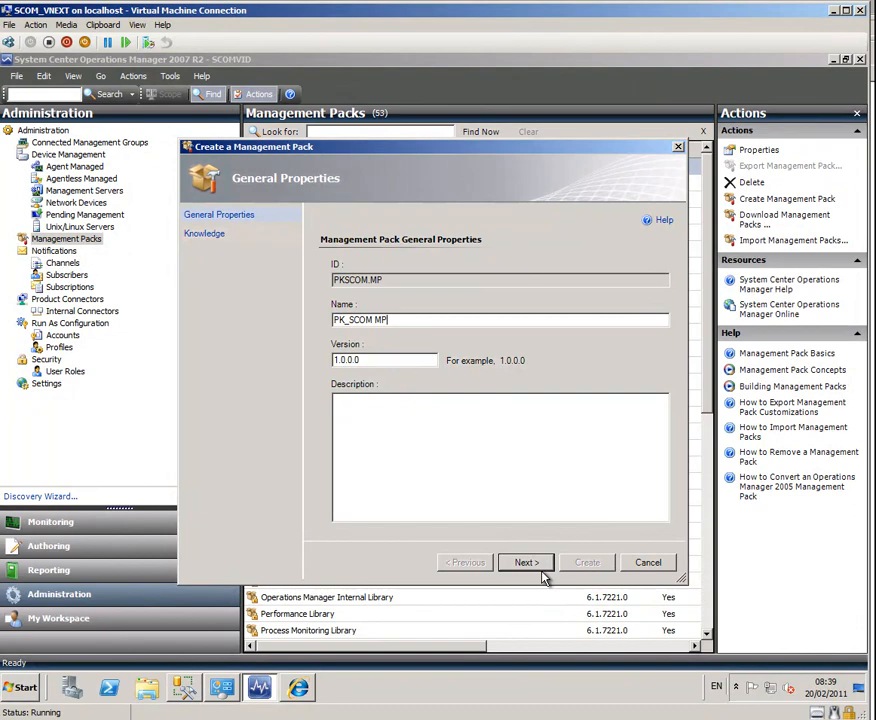
pyautogui.click(525, 562)
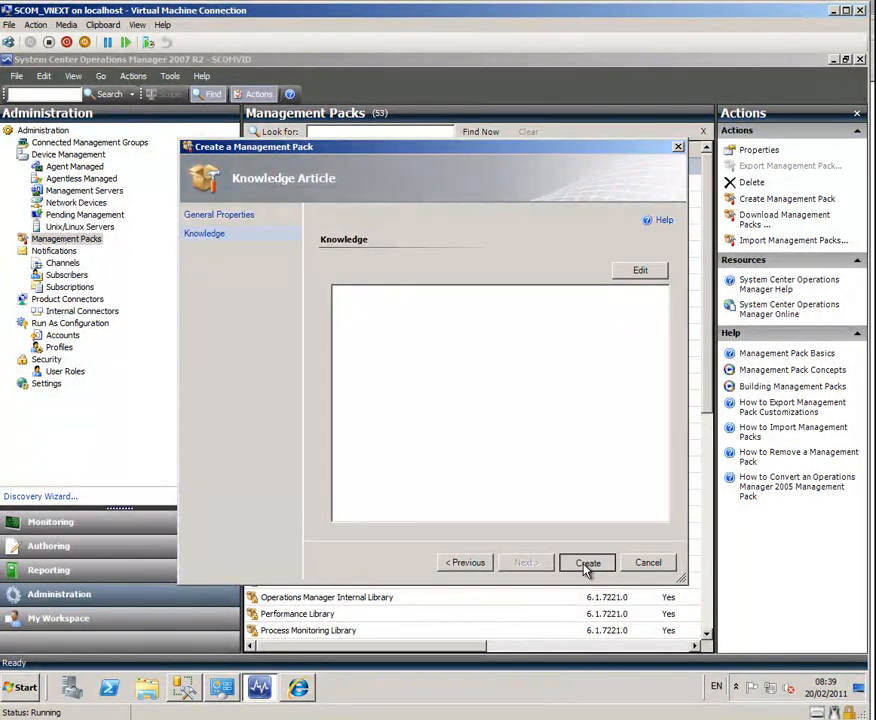
pyautogui.click(588, 562)
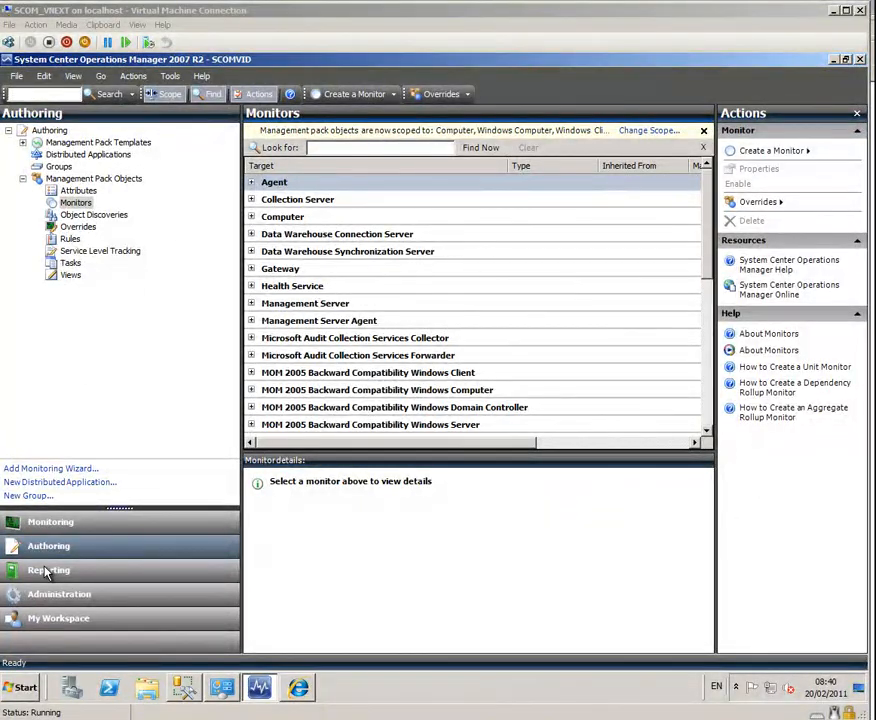
pyautogui.moveTo(76, 203)
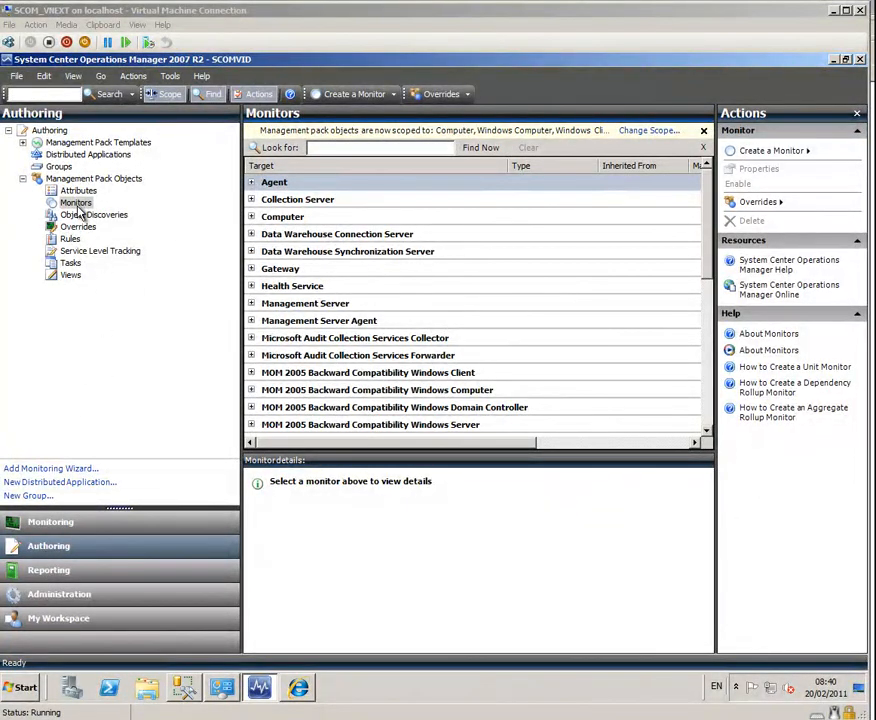
# Step: Search all targets for 'Health service watcher' and scope monitors to Health Service Watcher (Agent)
pyautogui.click(648, 130)
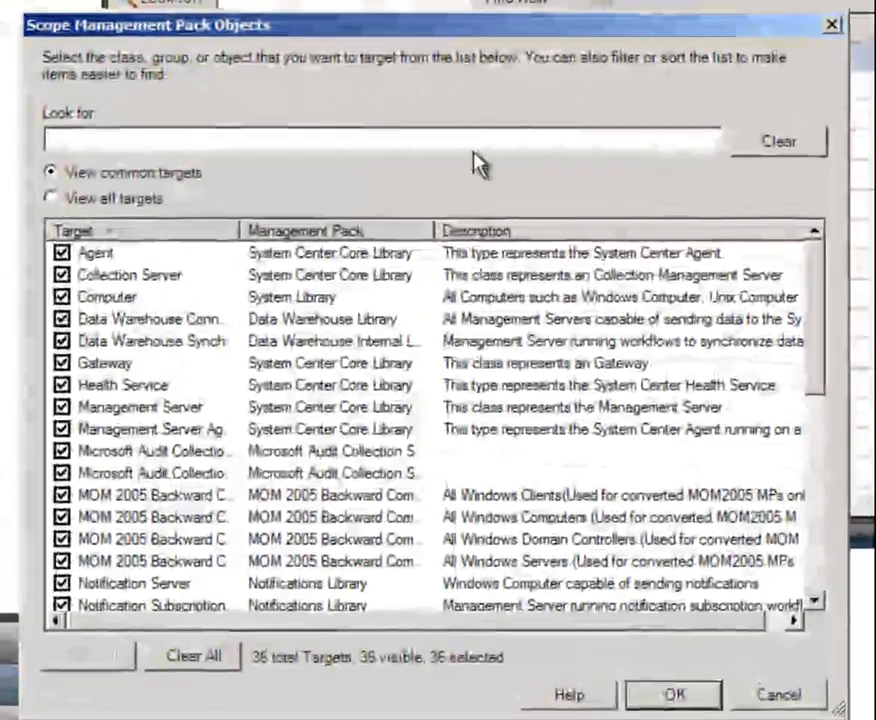
pyautogui.click(50, 197)
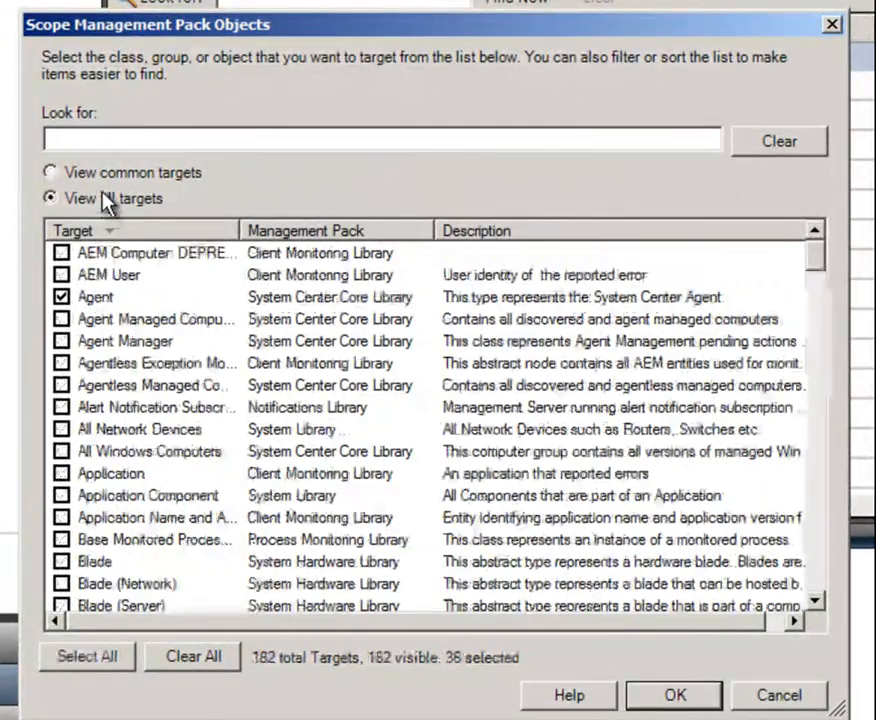
pyautogui.write('Health service watcher')
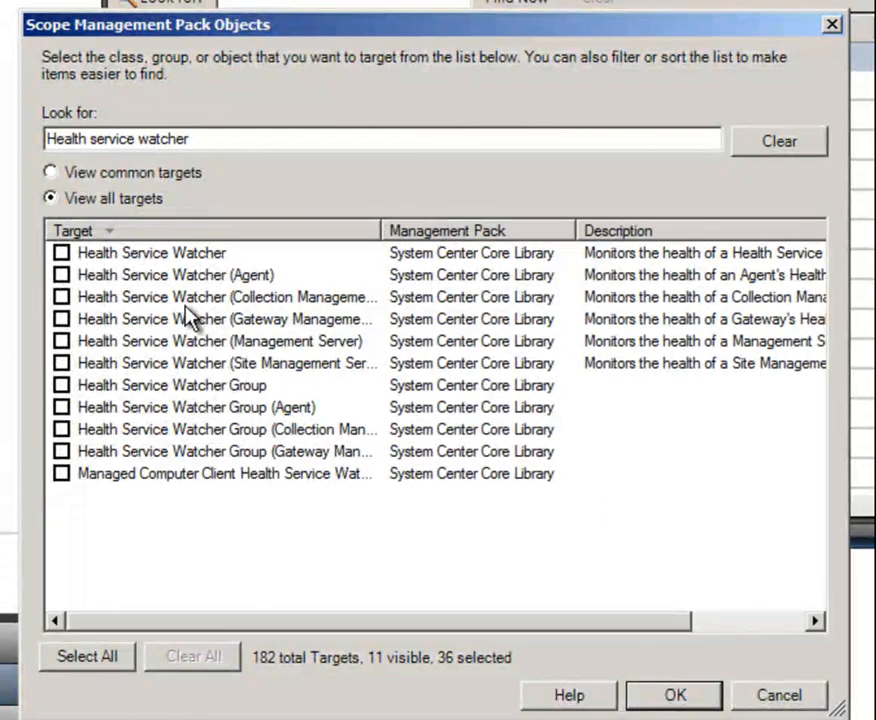
pyautogui.moveTo(75, 290)
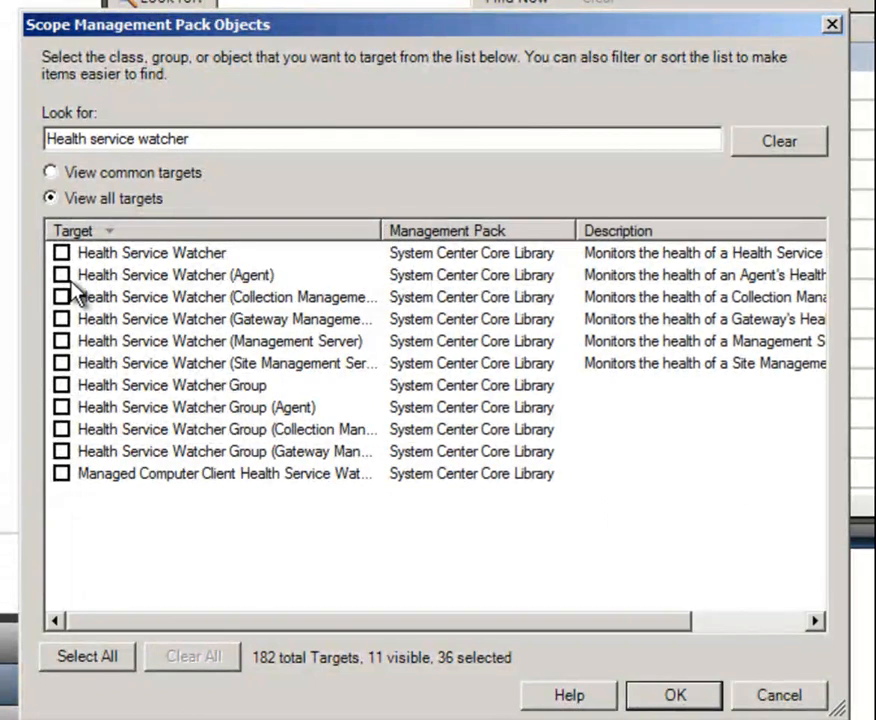
pyautogui.click(673, 695)
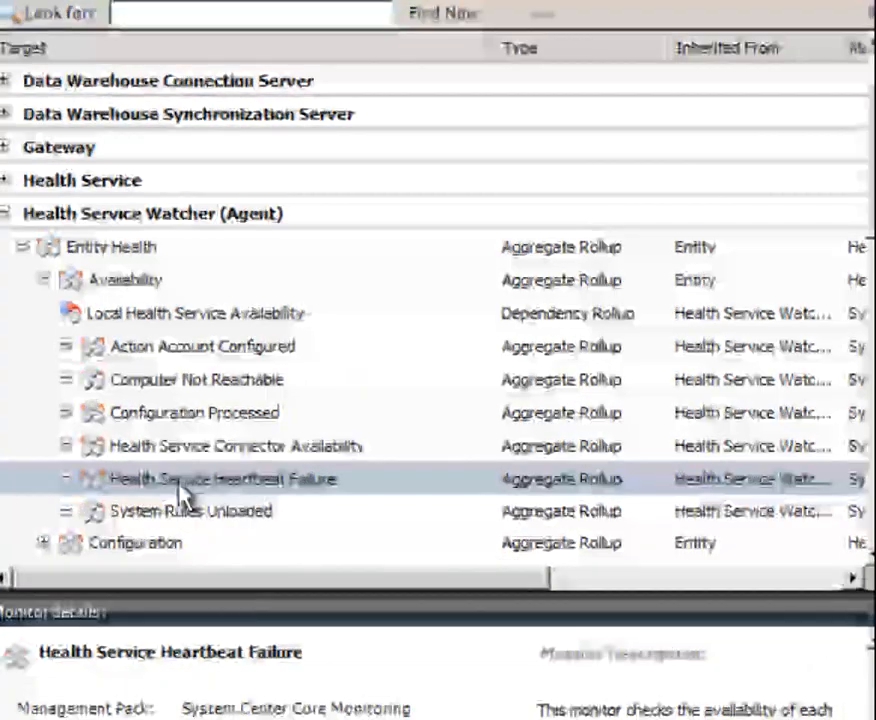
# Step: Override a Health Service Heartbeat Failure recovery to Enabled True and choose its destination pack
pyautogui.rightClick(220, 479)
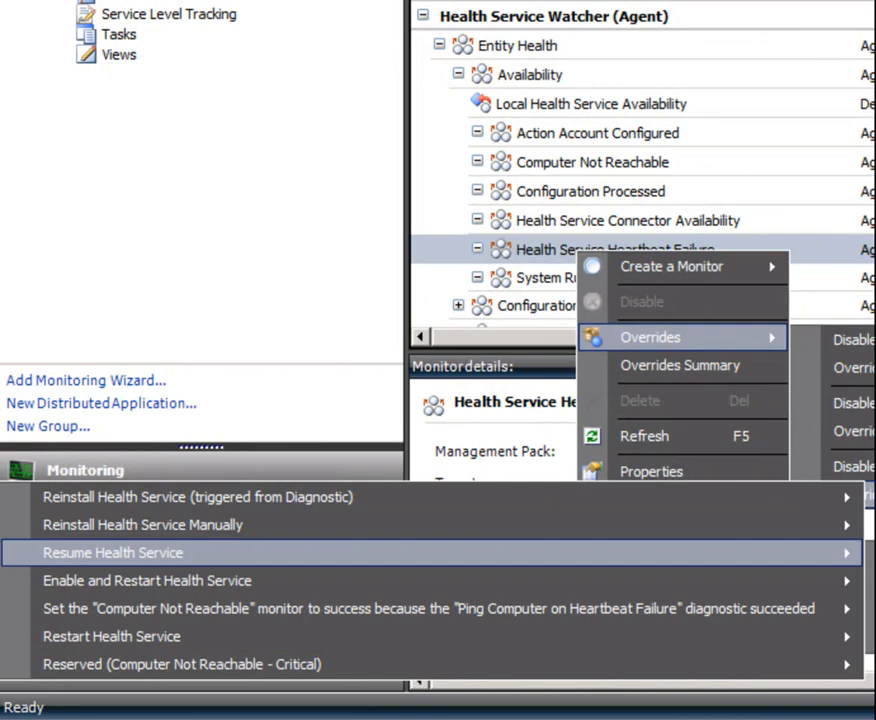
pyautogui.moveTo(461, 558)
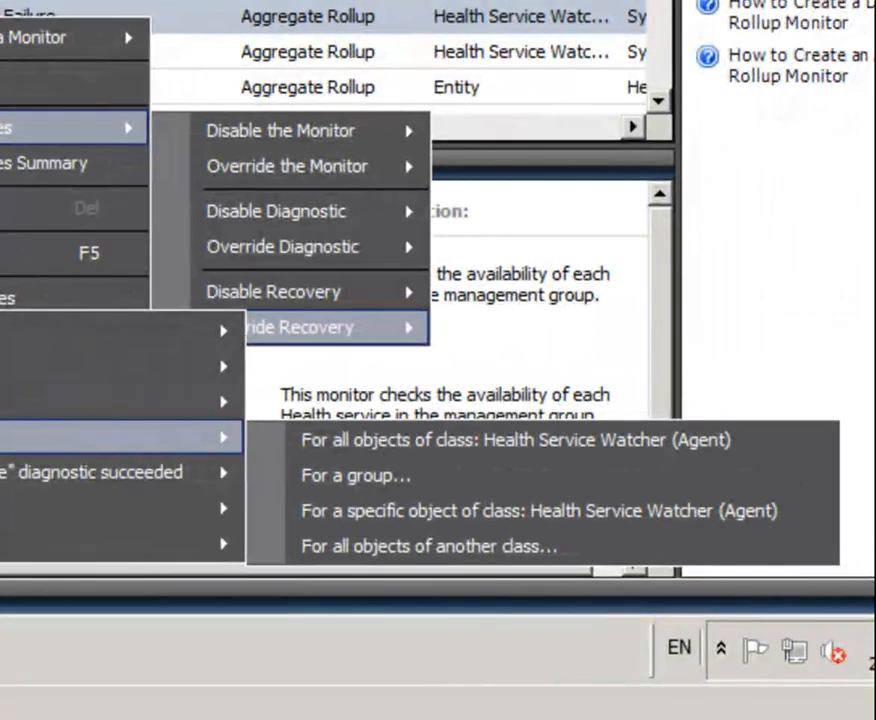
pyautogui.moveTo(420, 440)
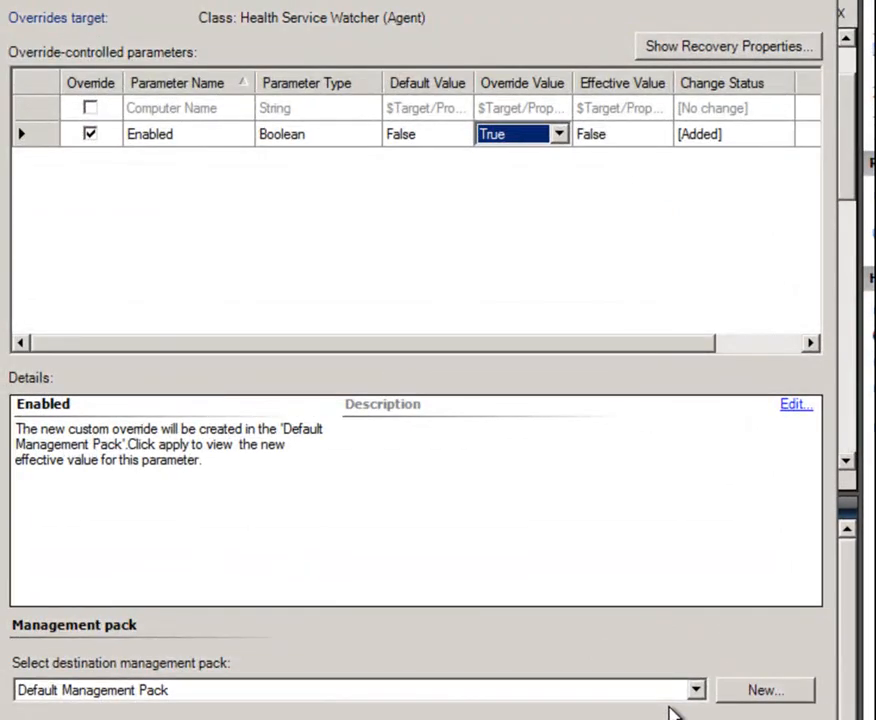
pyautogui.click(695, 690)
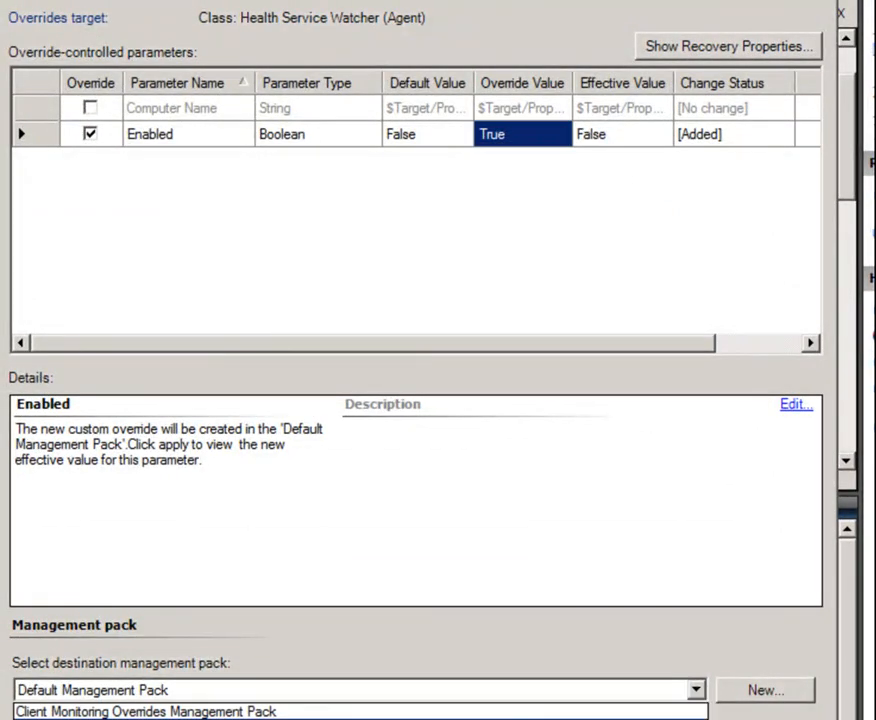
pyautogui.click(146, 711)
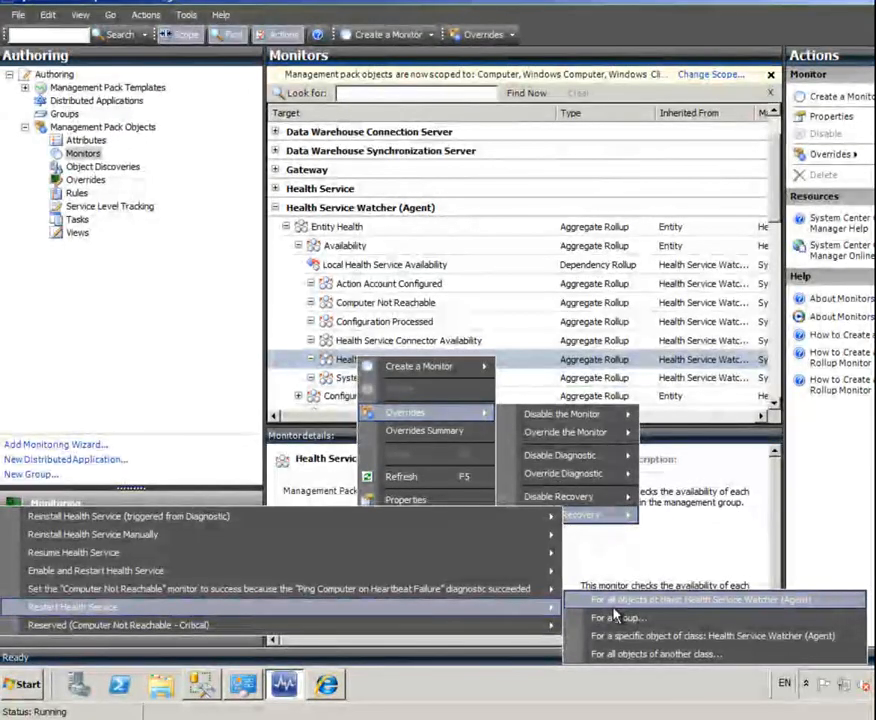
# Step: Enable the Restart Health Service recovery for all agent watchers, saving into PK_SCOM MP
pyautogui.click(700, 599)
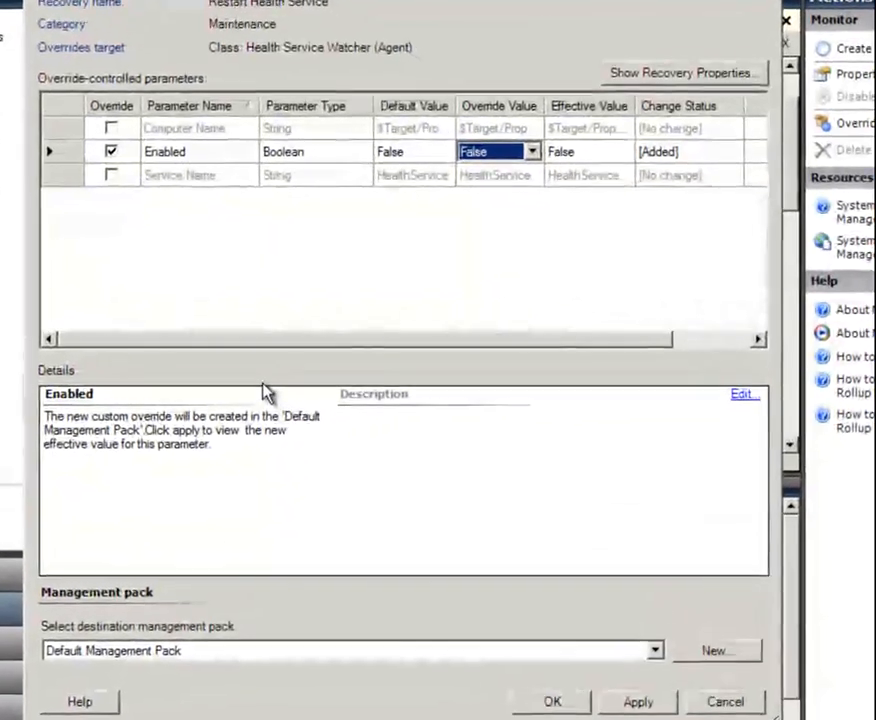
pyautogui.click(654, 651)
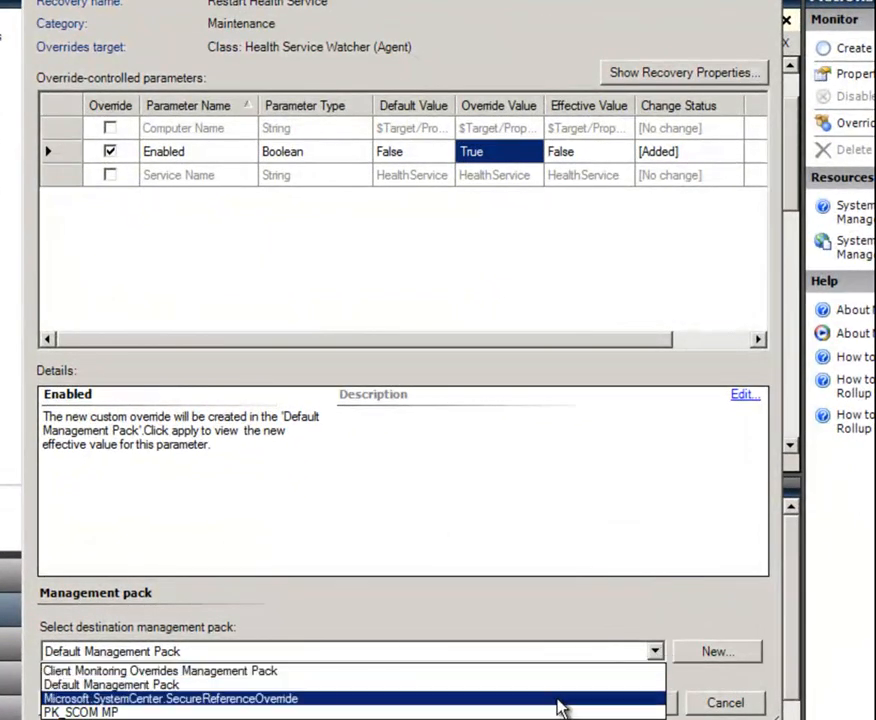
pyautogui.click(80, 712)
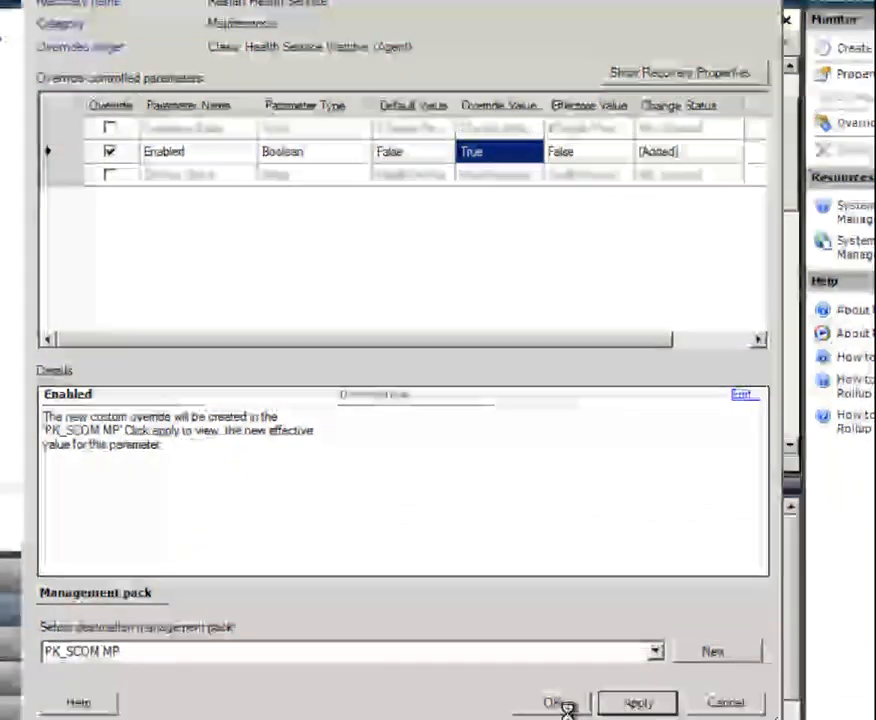
pyautogui.click(637, 703)
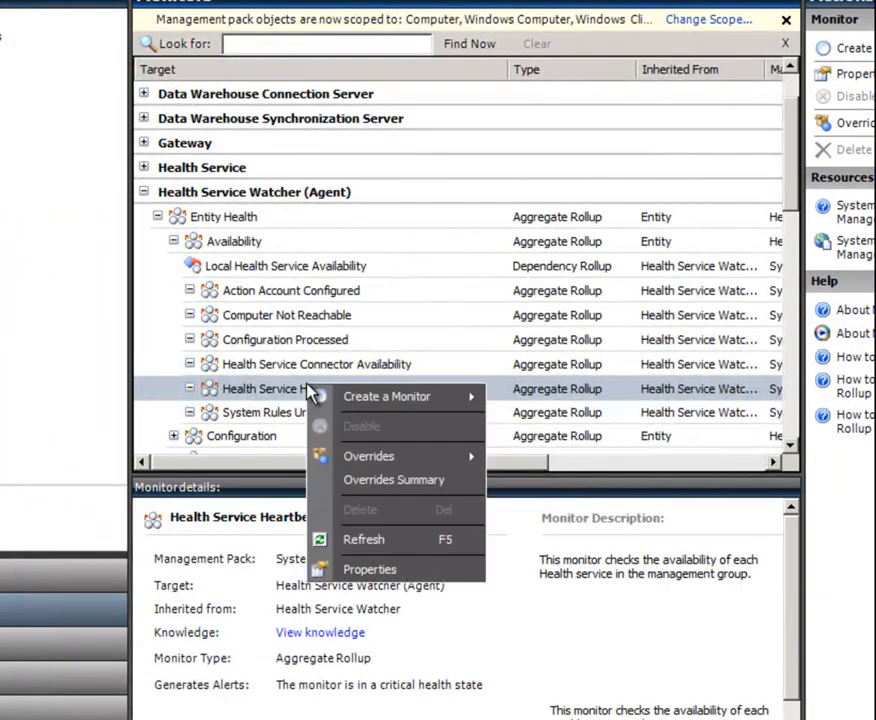
pyautogui.moveTo(369, 456)
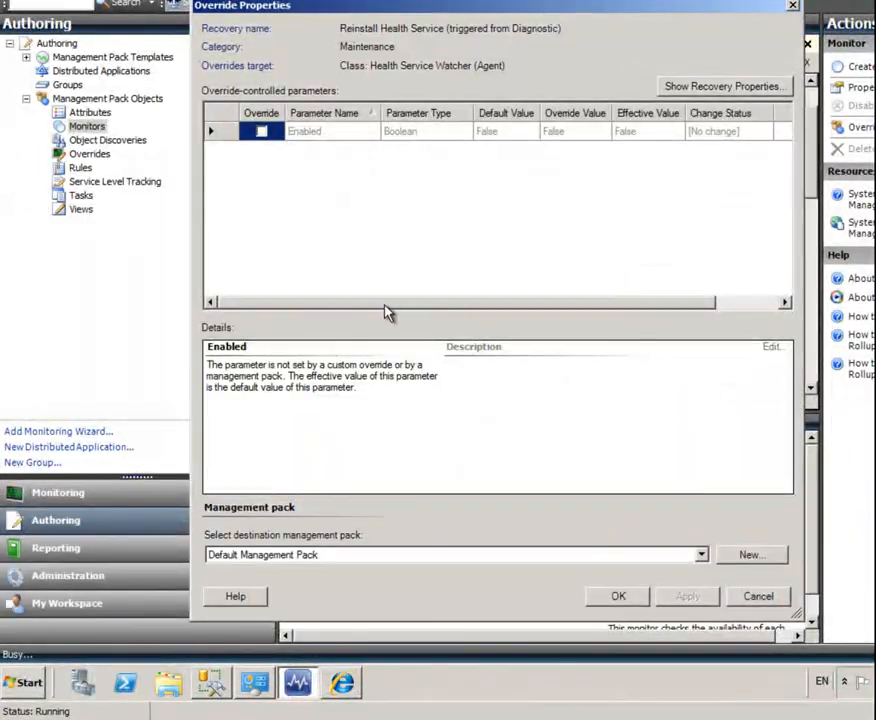
# Step: Change the monitor scope to Operations Manager Management Group
pyautogui.click(261, 131)
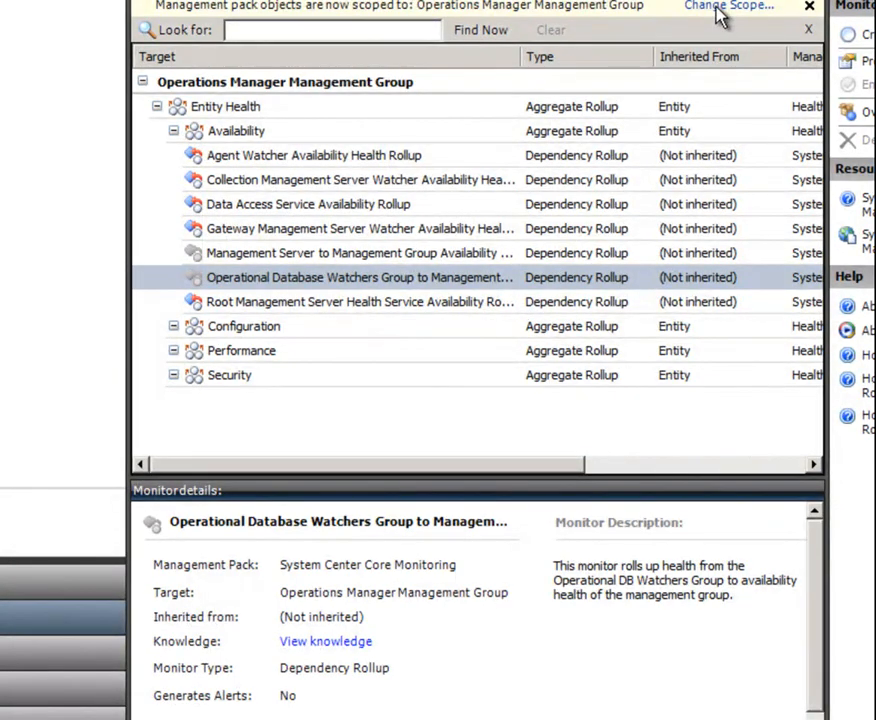
pyautogui.click(729, 8)
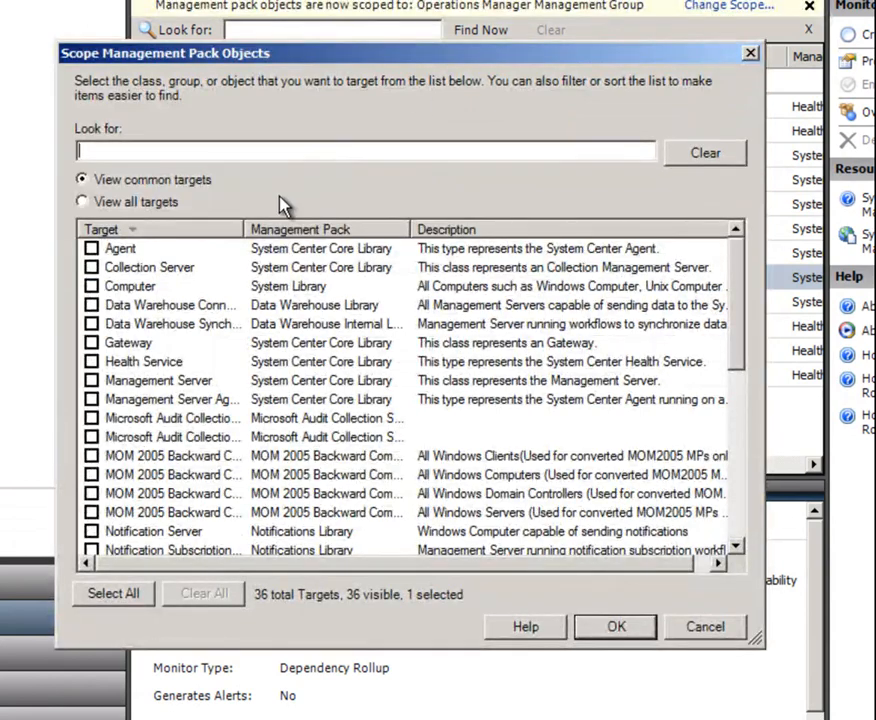
pyautogui.click(82, 201)
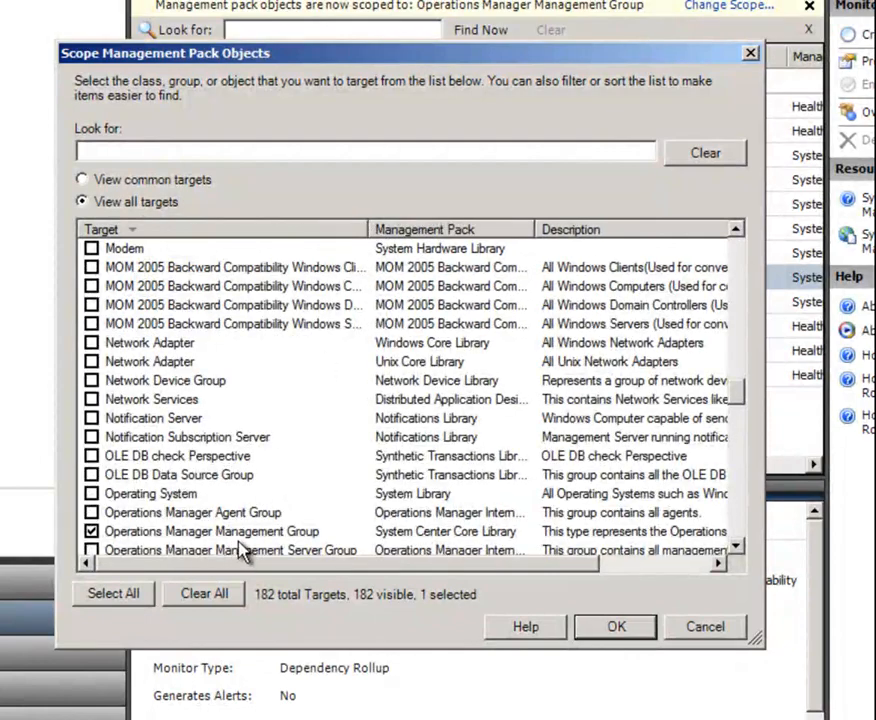
pyautogui.click(615, 626)
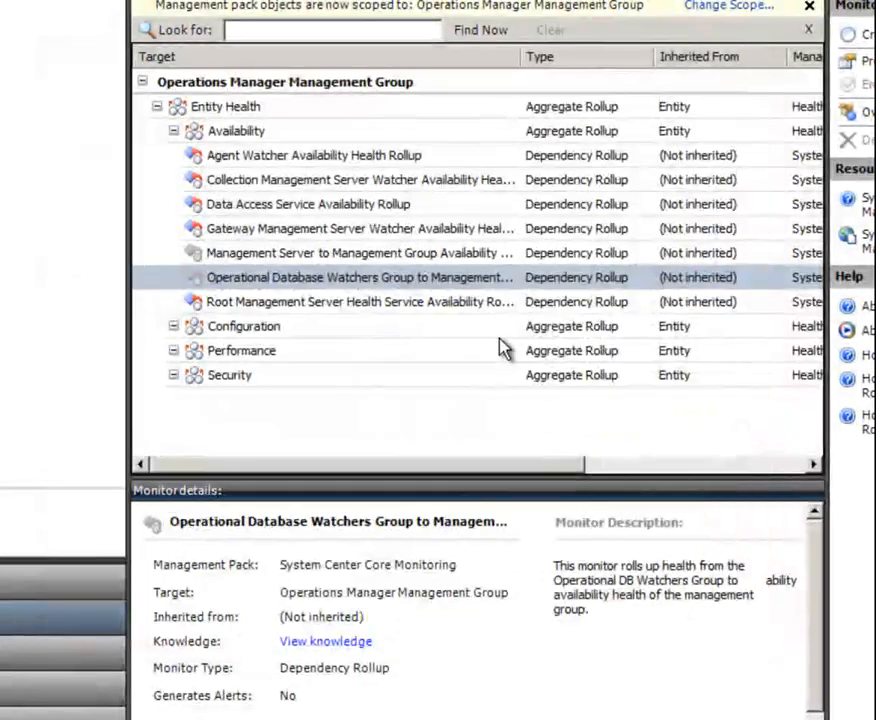
pyautogui.moveTo(258, 130)
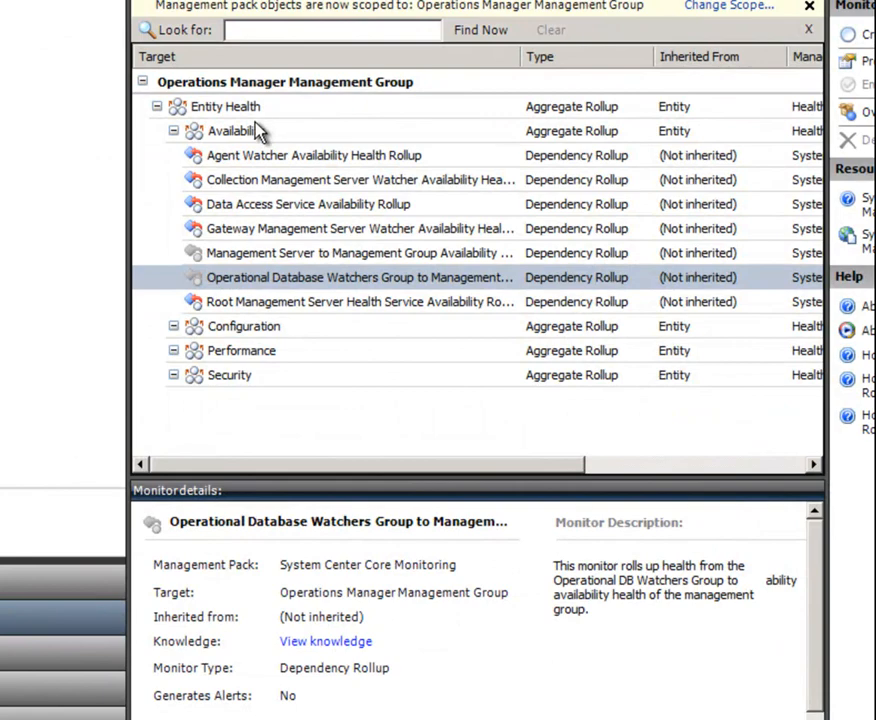
pyautogui.moveTo(265, 277)
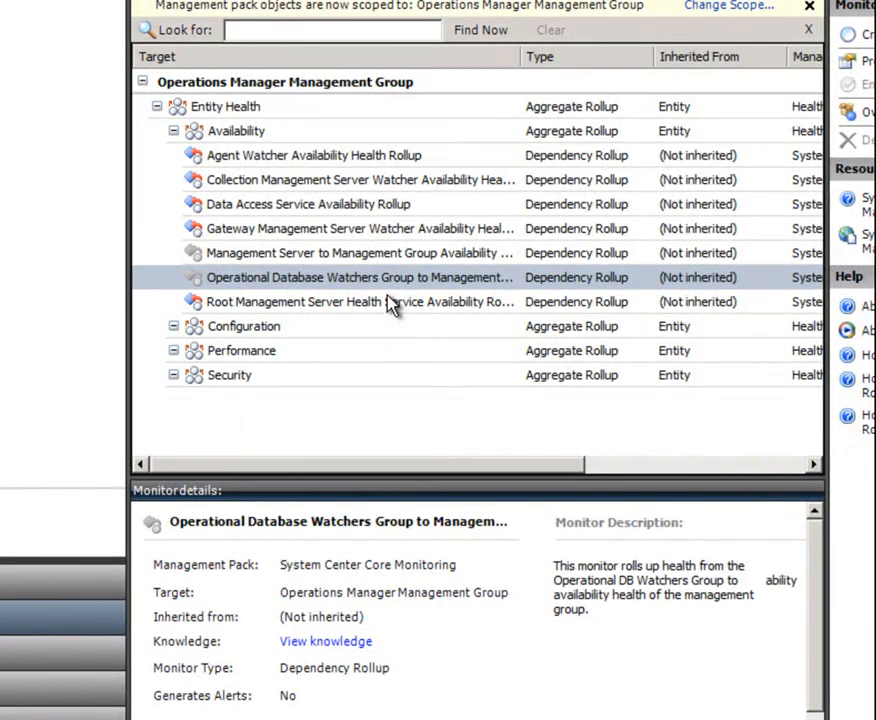
pyautogui.moveTo(265, 260)
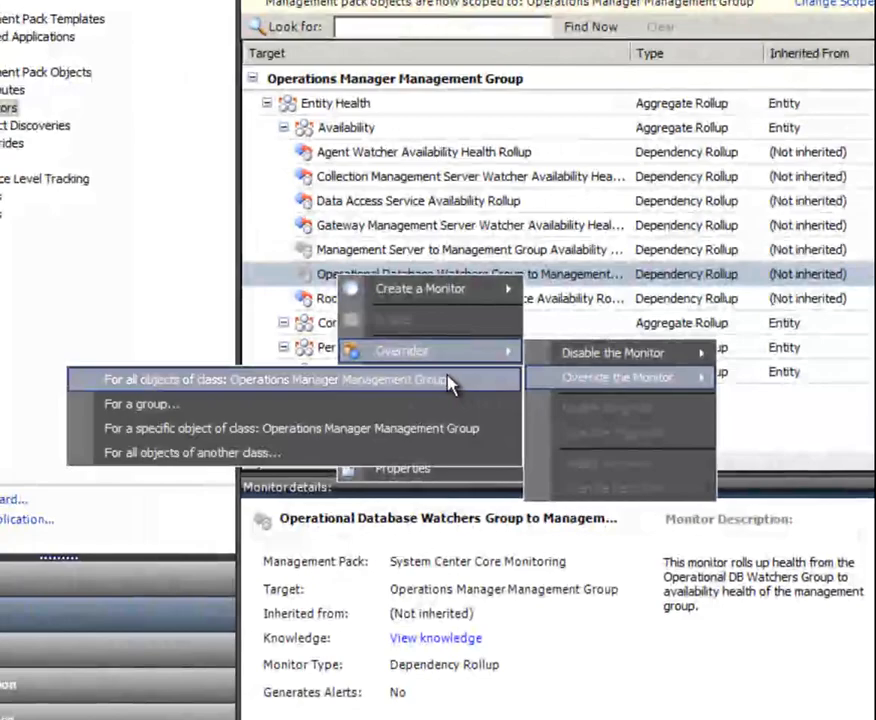
# Step: Override Enabled on the Operational Database Watchers rollup for all management group objects
pyautogui.click(275, 379)
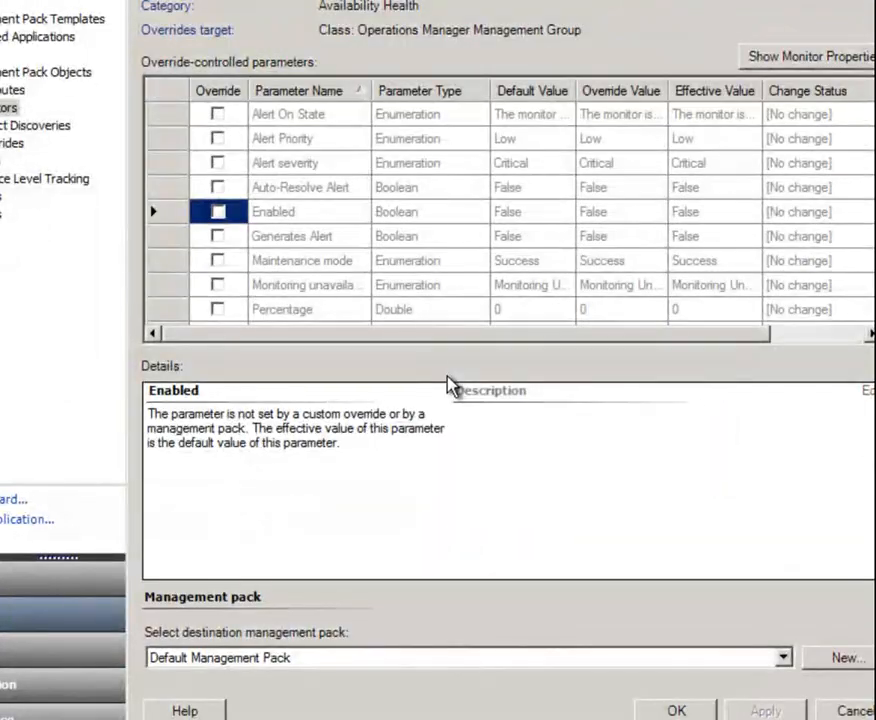
pyautogui.click(217, 211)
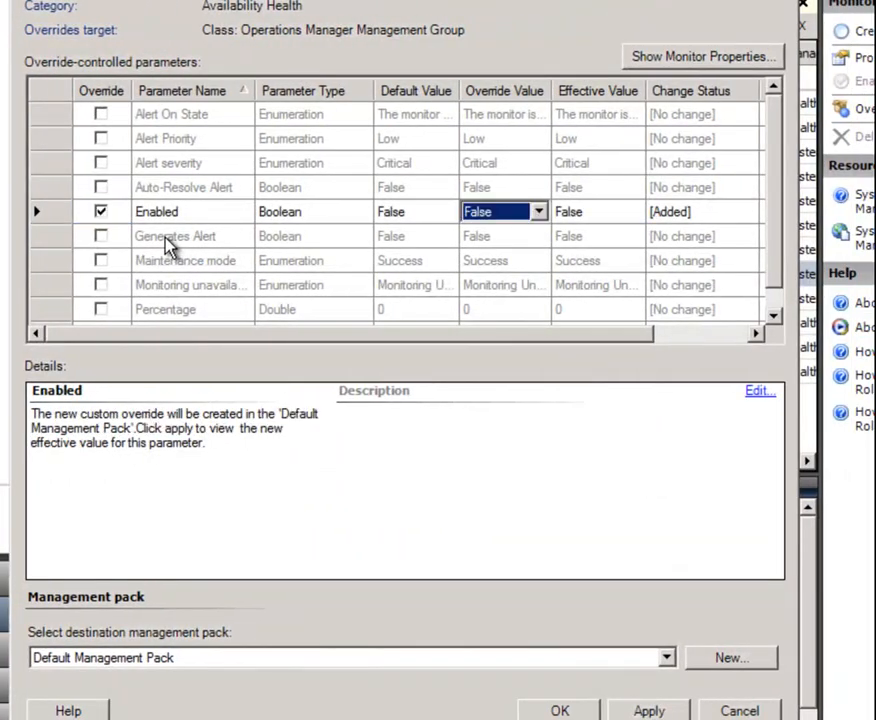
pyautogui.click(477, 211)
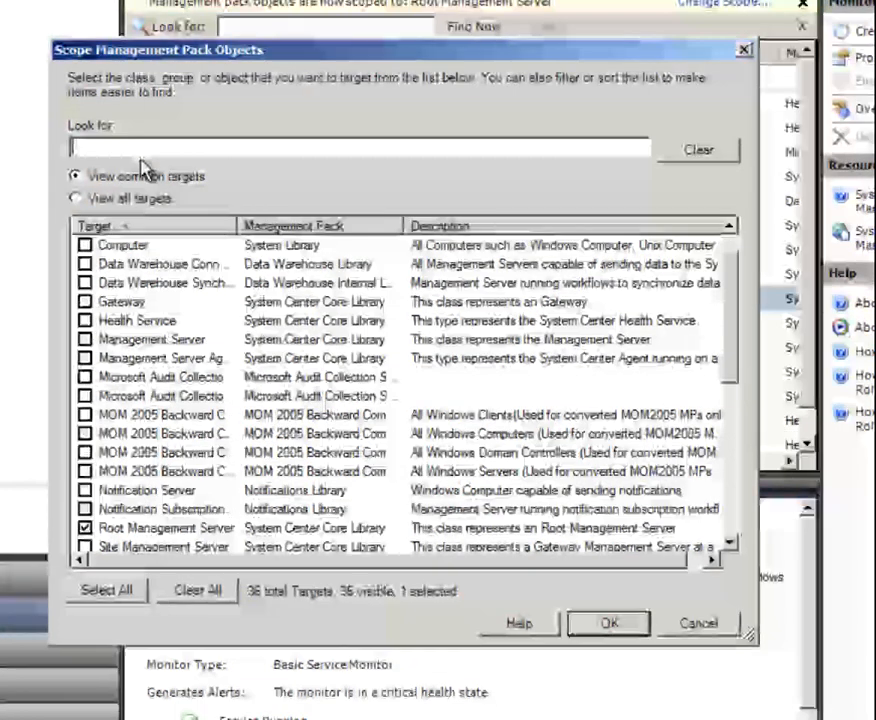
# Step: Scope the Monitoring view to Root Management Server by searching all targets for 'root'
pyautogui.click(74, 198)
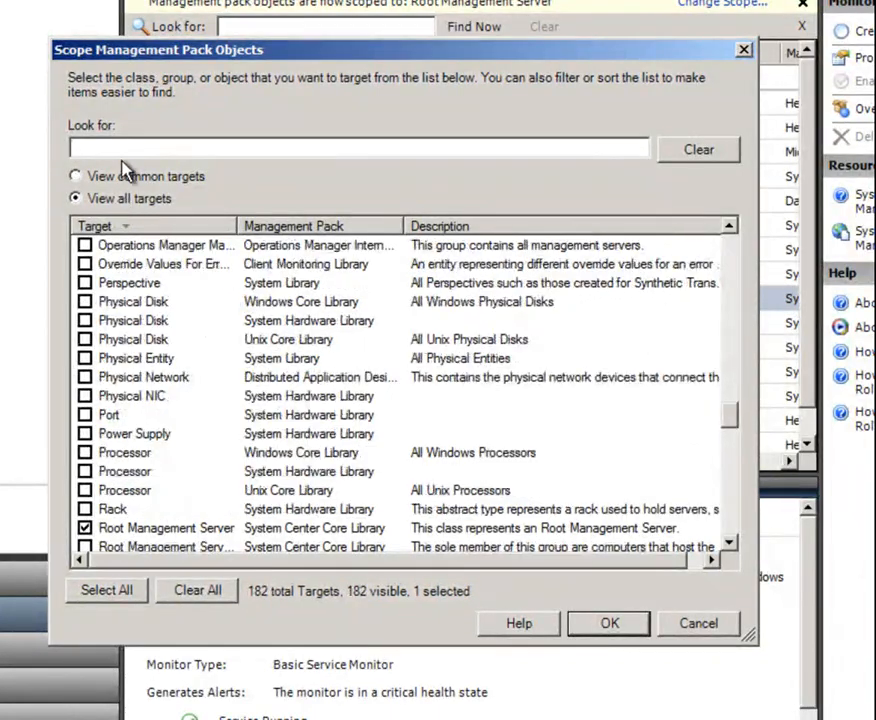
pyautogui.write('root')
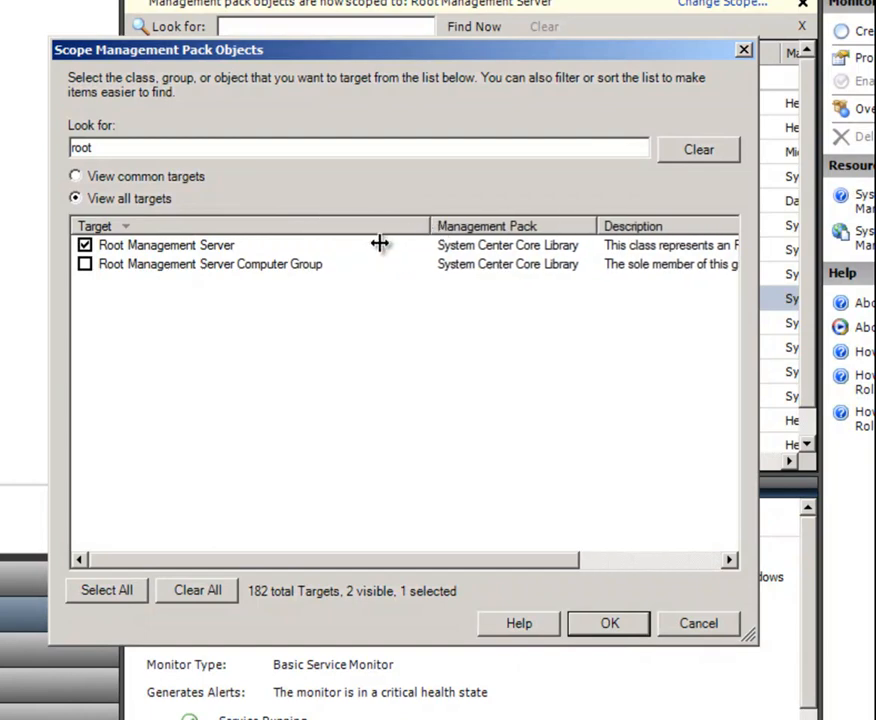
pyautogui.moveTo(609, 623)
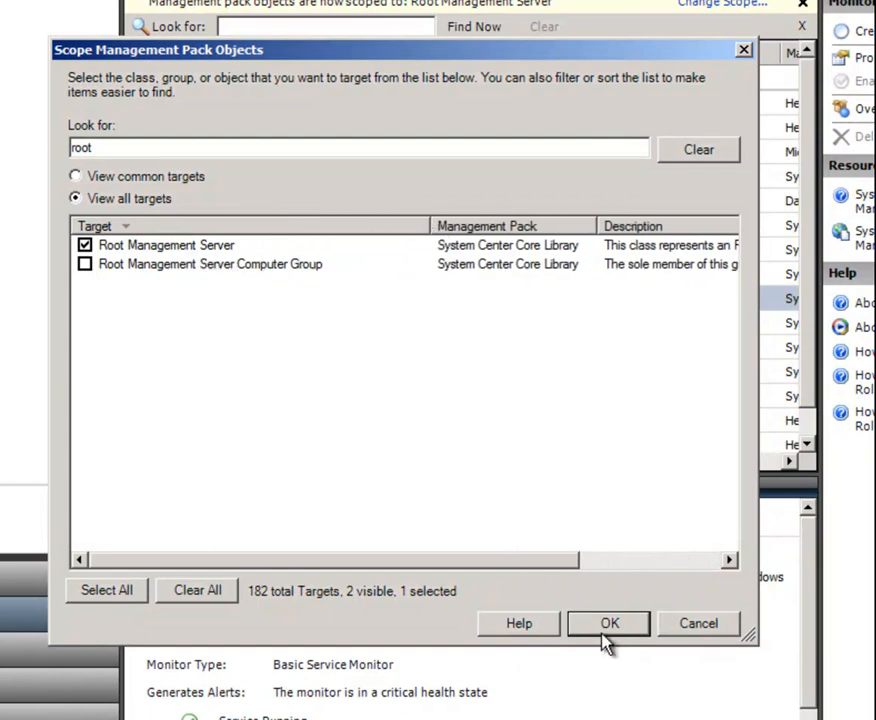
pyautogui.click(609, 623)
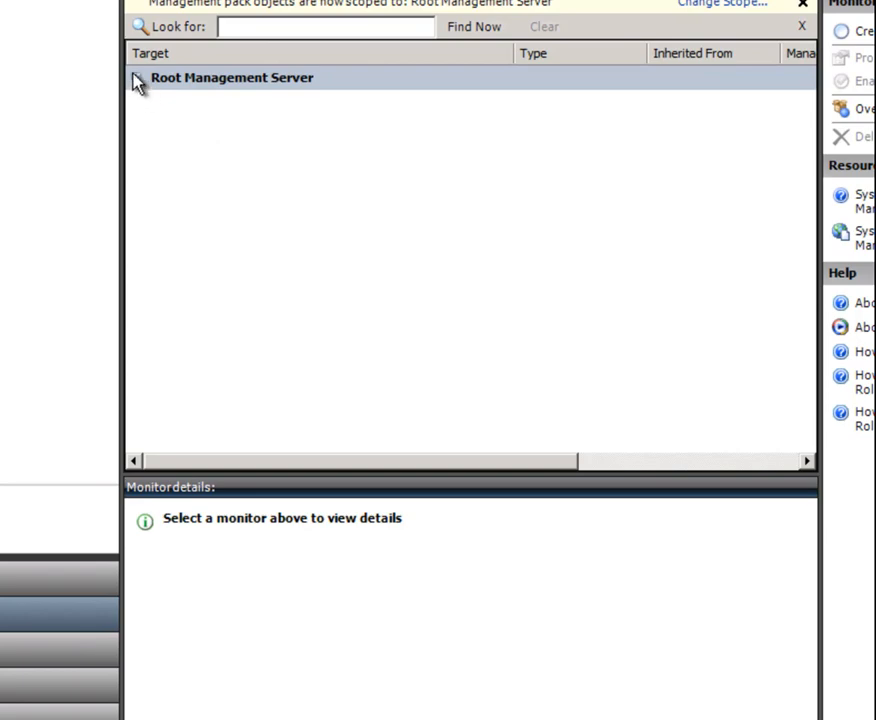
# Step: Expand Entity Health > Availability > Management Configuration Service Availability and select the Windows Service monitor
pyautogui.click(136, 79)
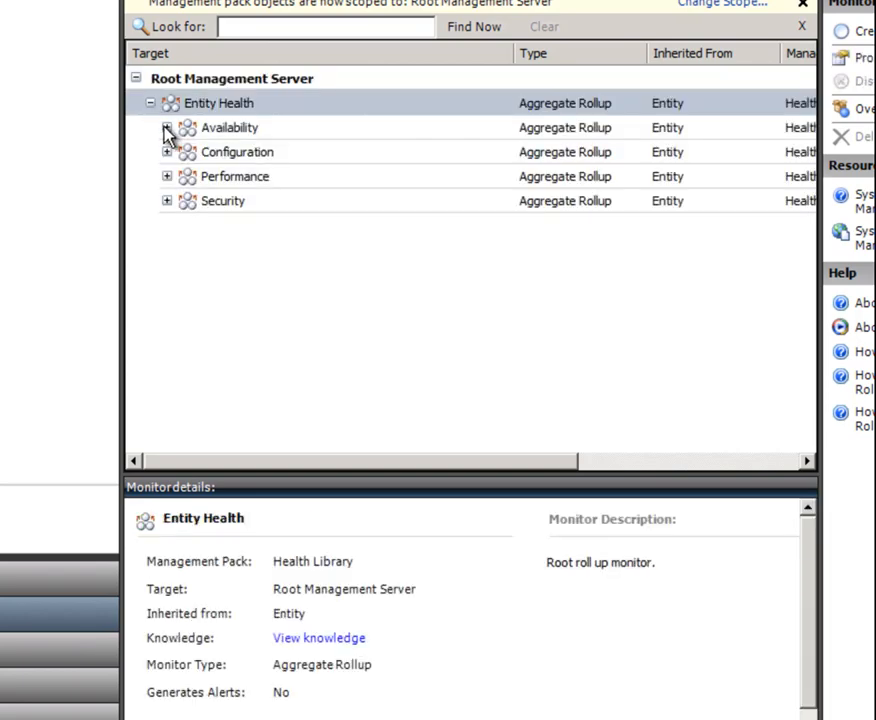
pyautogui.click(167, 127)
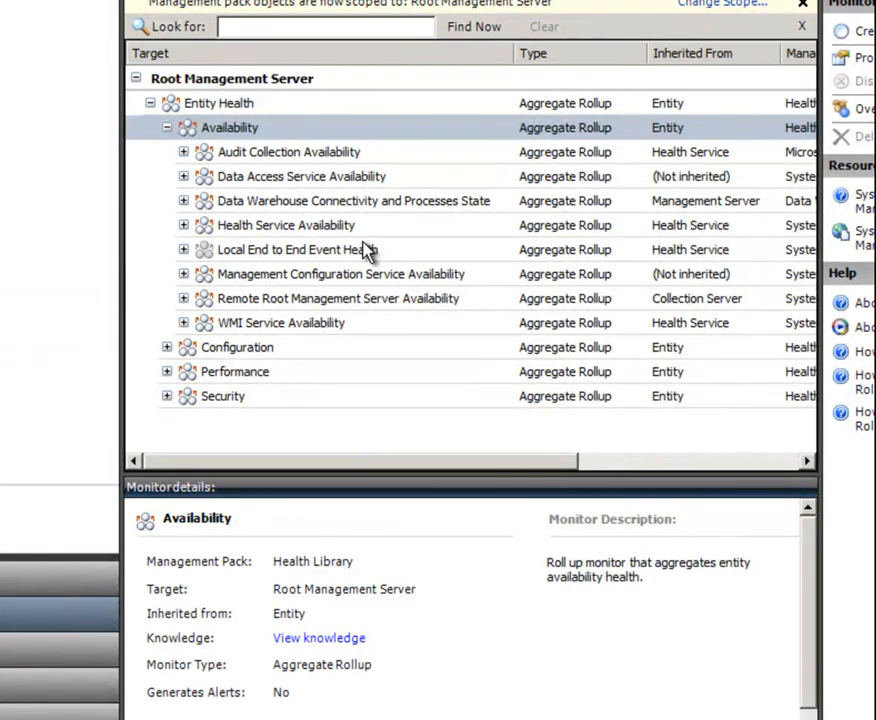
pyautogui.moveTo(190, 285)
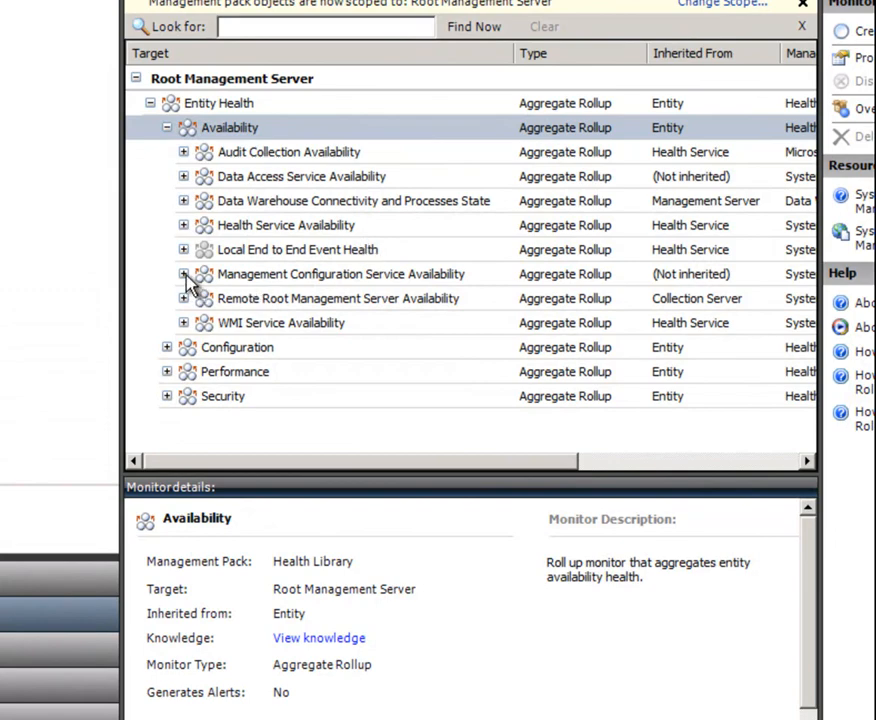
pyautogui.click(183, 274)
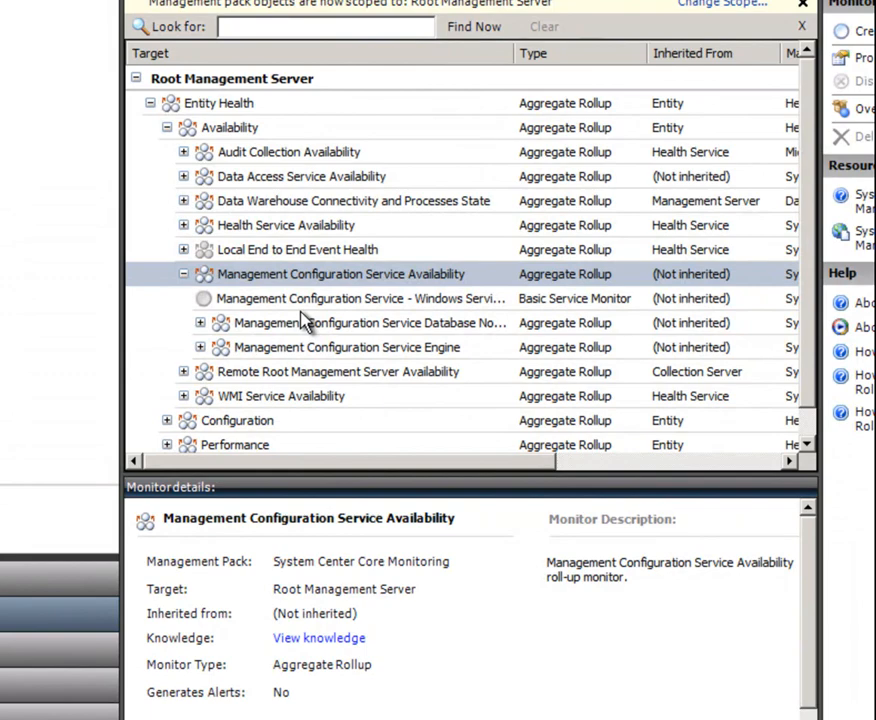
pyautogui.click(357, 298)
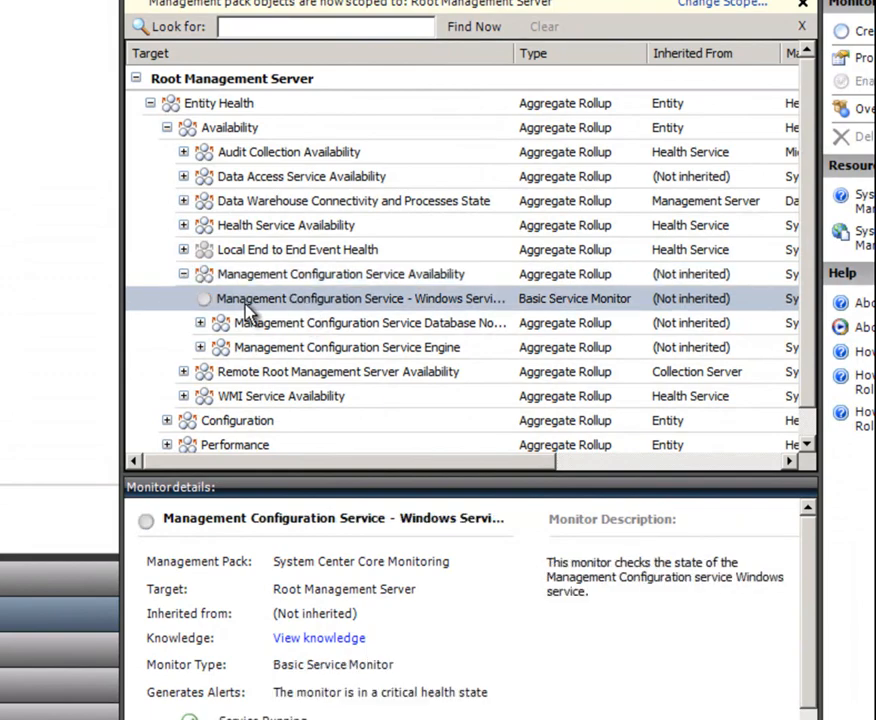
pyautogui.moveTo(307, 310)
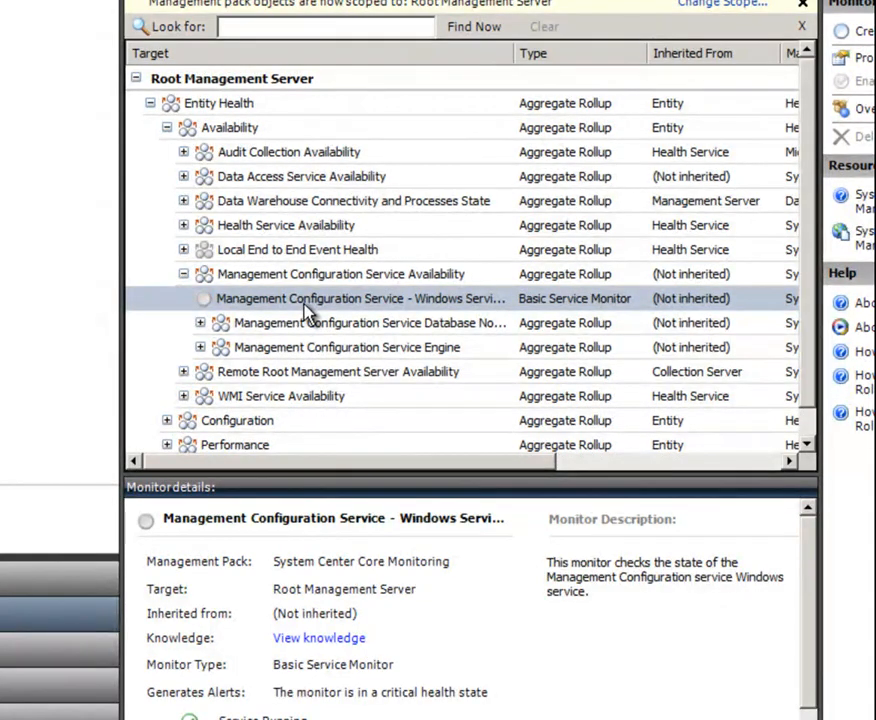
# Step: Override the Start Management Configuration Service recovery to Enabled = True, saved in PK_SCOM MP
pyautogui.rightClick(310, 298)
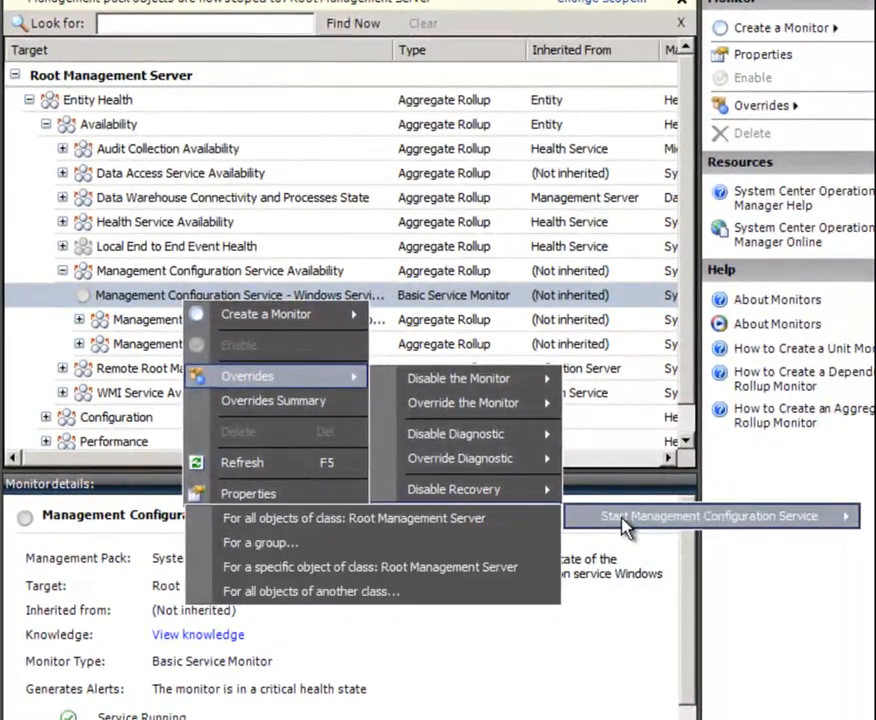
pyautogui.moveTo(588, 525)
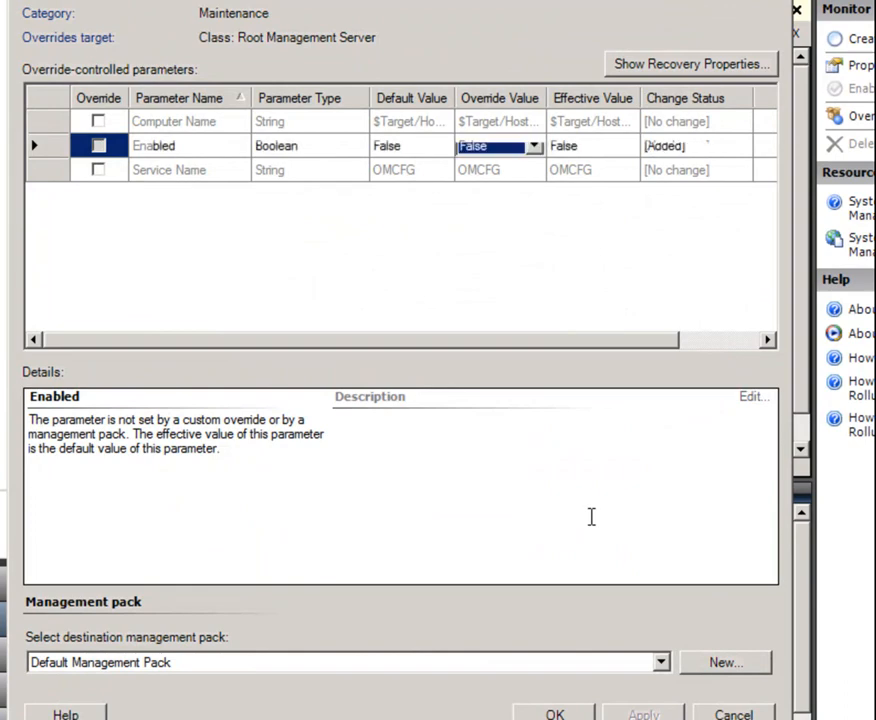
pyautogui.click(98, 145)
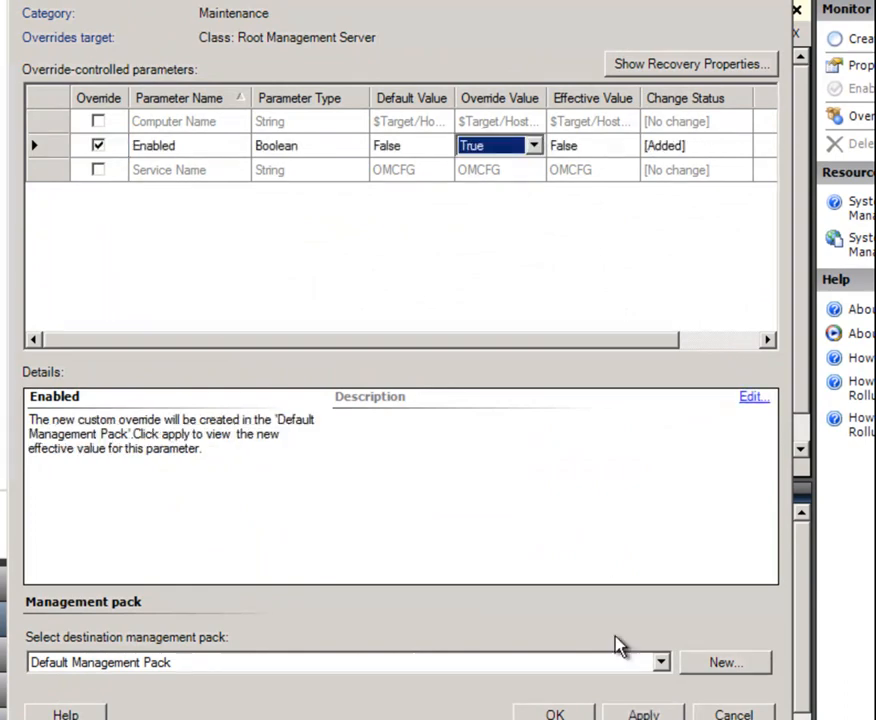
pyautogui.click(345, 662)
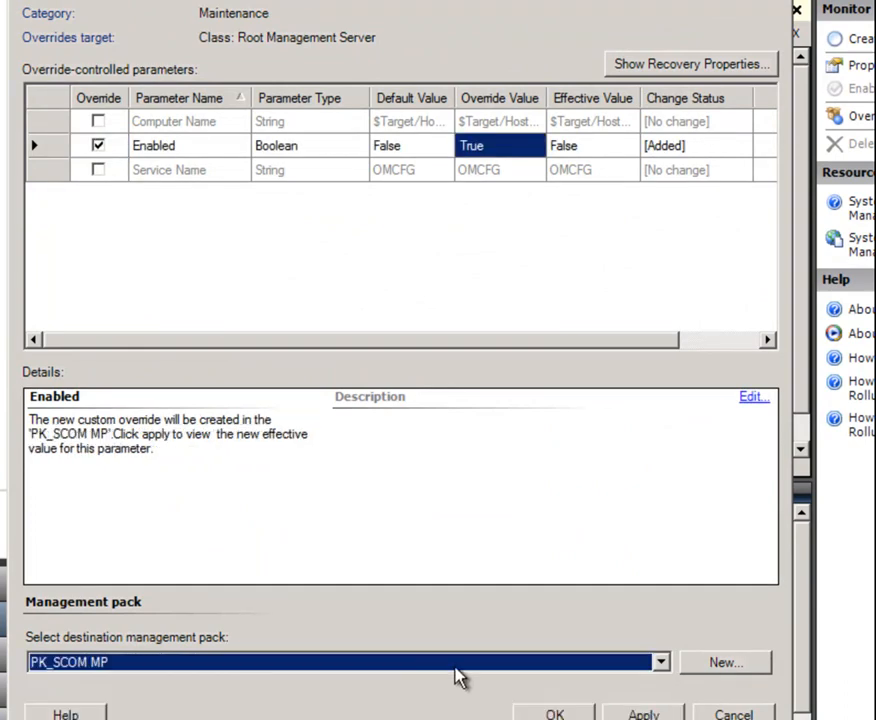
pyautogui.click(643, 713)
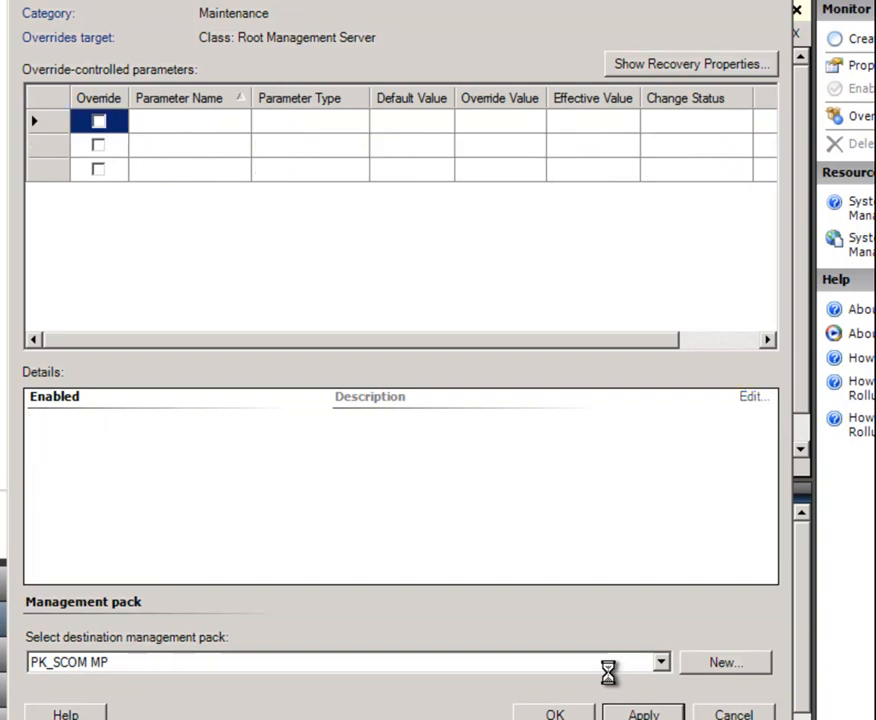
pyautogui.click(98, 145)
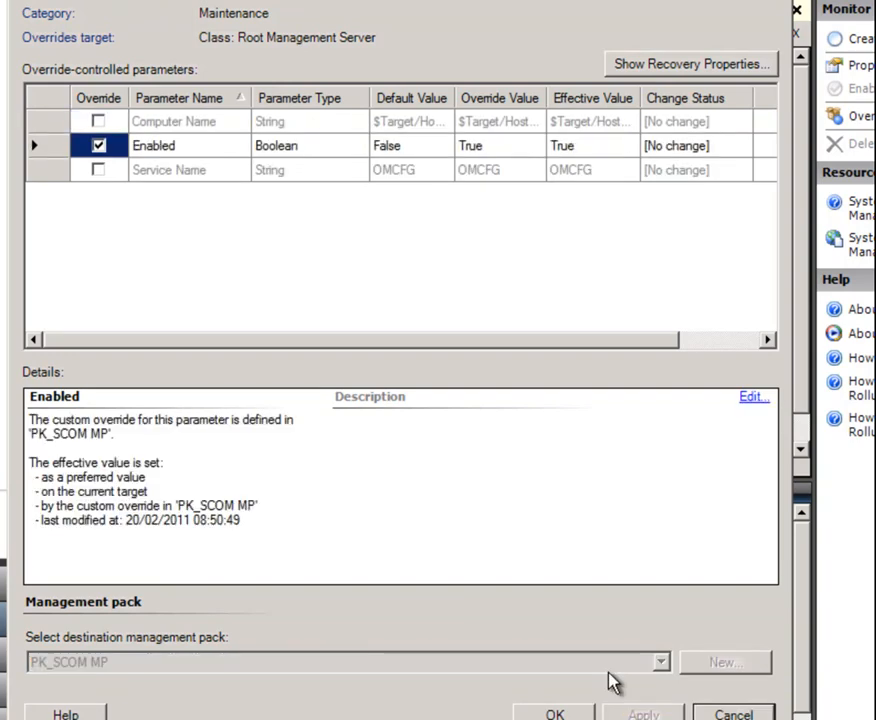